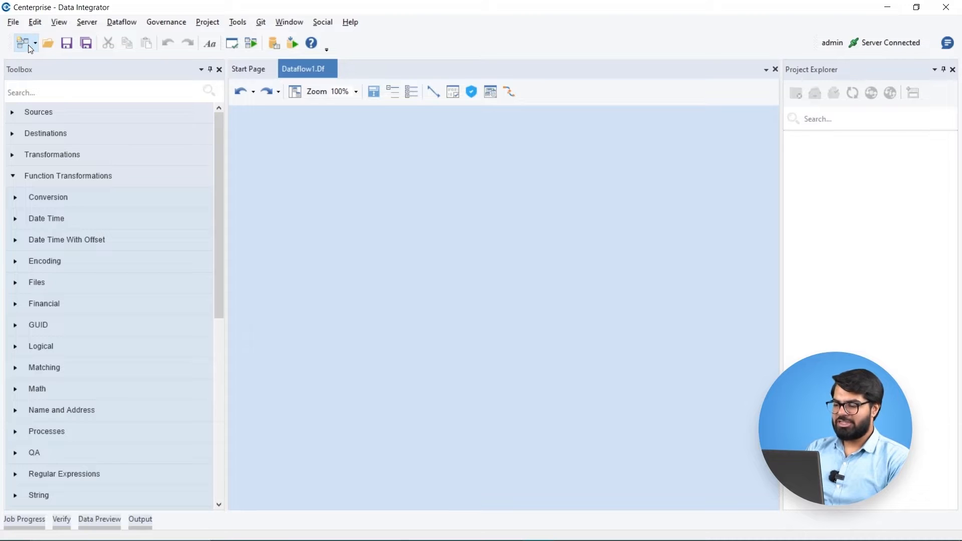
pyautogui.moveTo(35, 58)
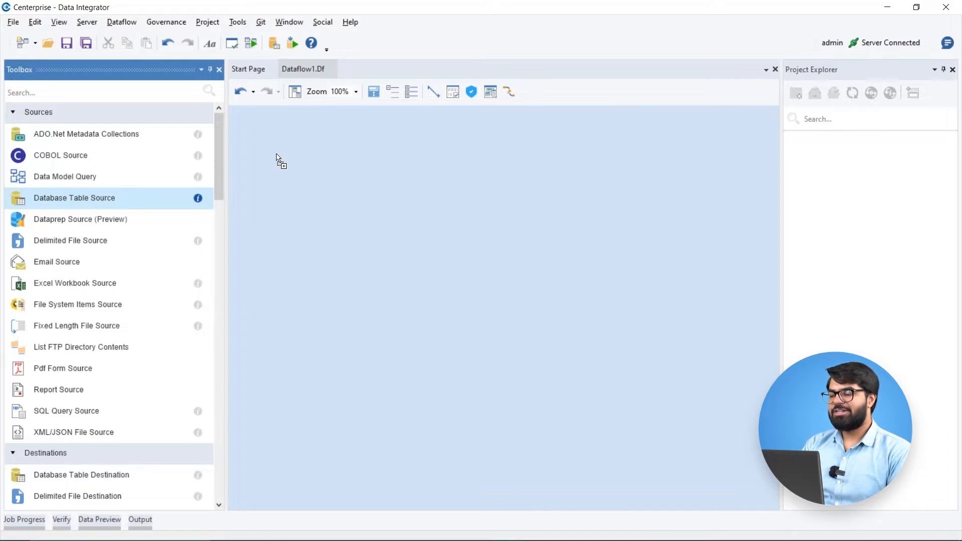
# - Add a Database Table Source using the recent ABC Pharmaceuticals SQL Server connection
pyautogui.moveTo(74, 198); pyautogui.dragTo(337, 159)
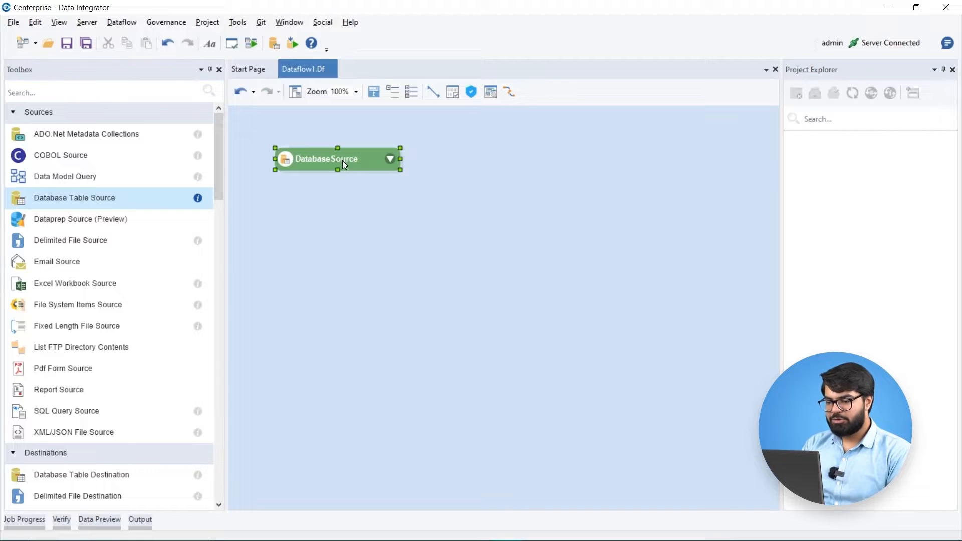
pyautogui.doubleClick(329, 159)
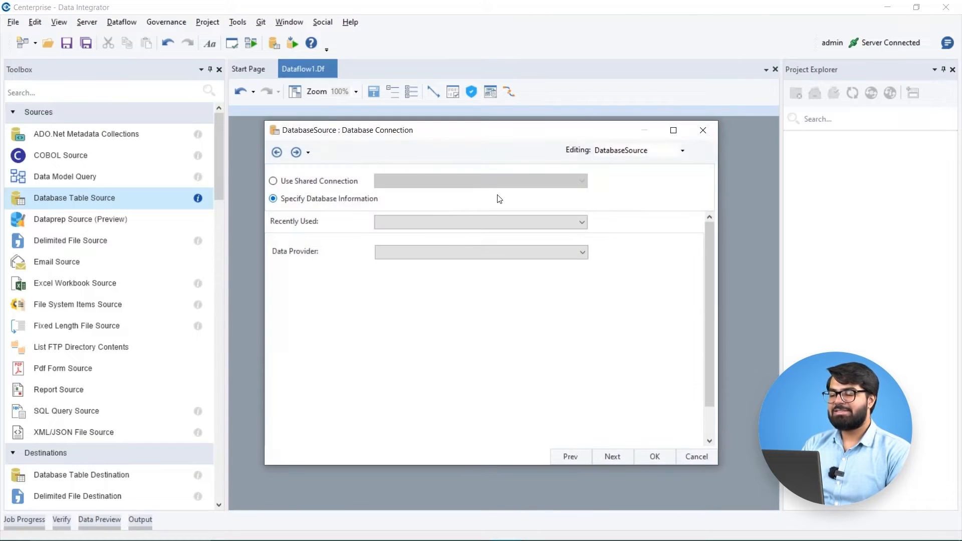
pyautogui.click(581, 221)
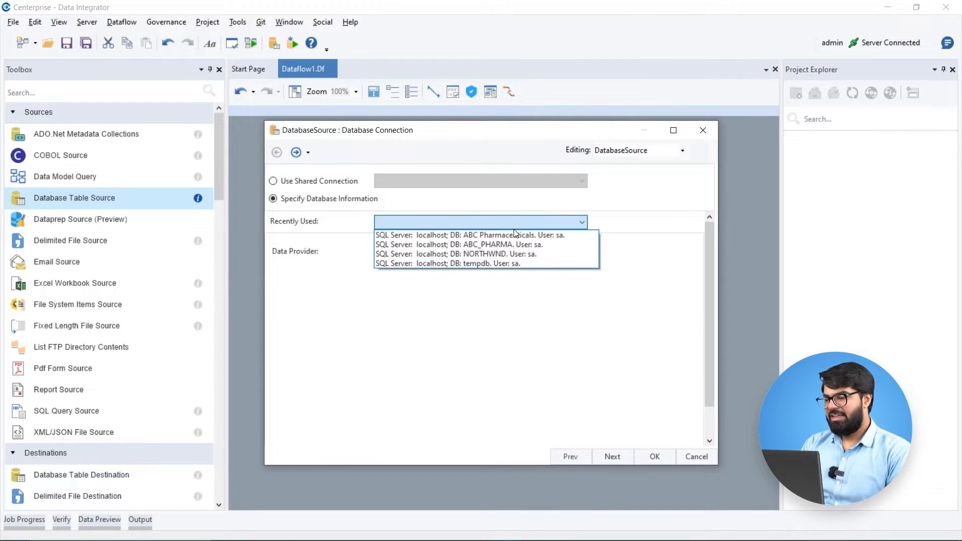
pyautogui.click(470, 235)
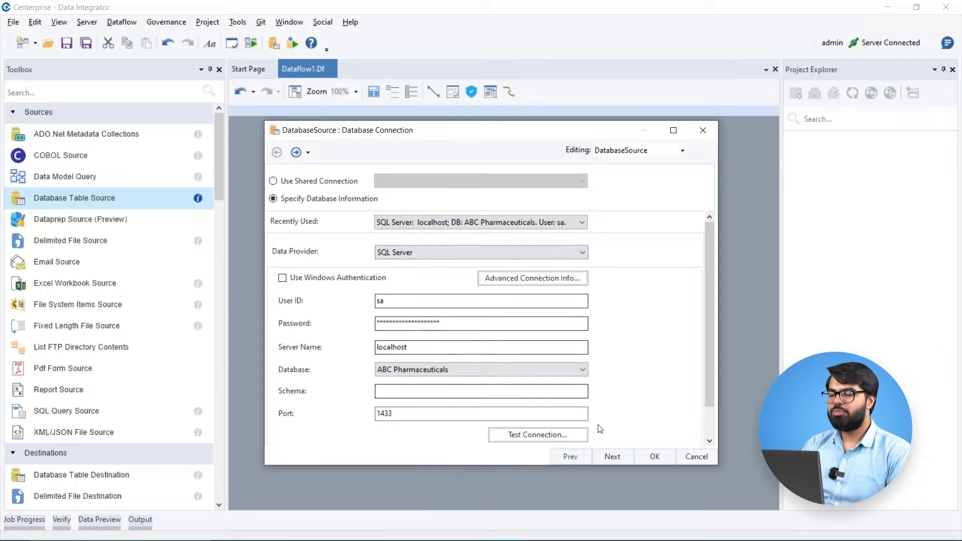
pyautogui.click(612, 456)
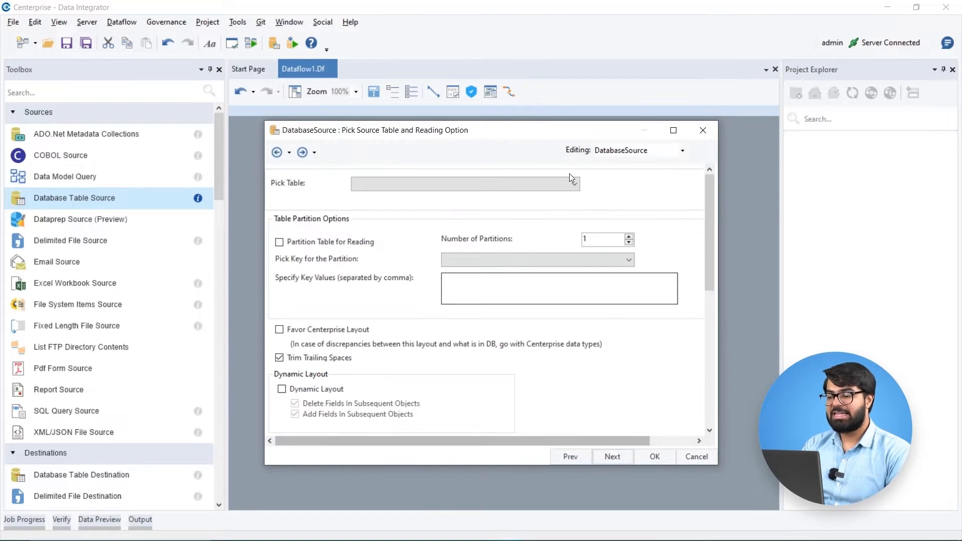
pyautogui.click(613, 456)
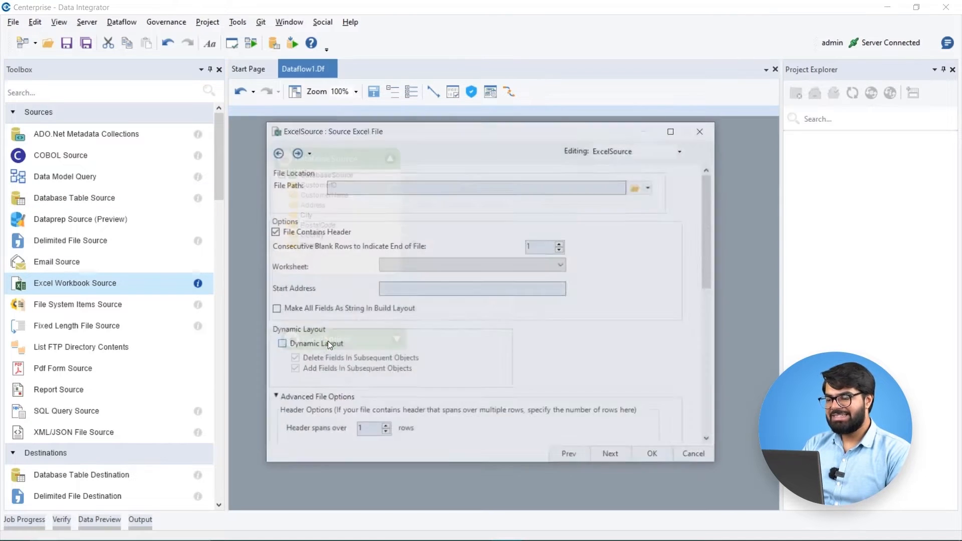
# - Add an Excel Workbook Source reading the Customers workbook
pyautogui.click(636, 188)
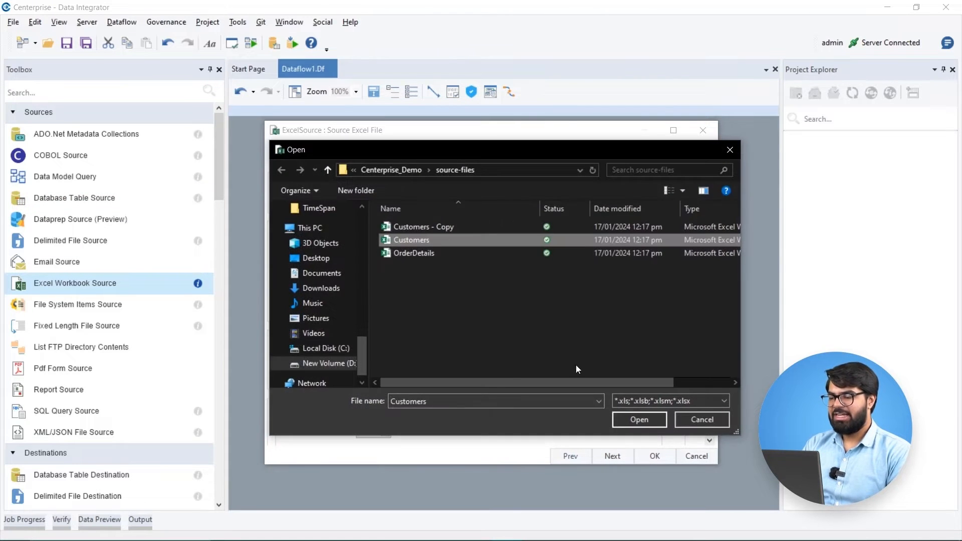
pyautogui.click(639, 421)
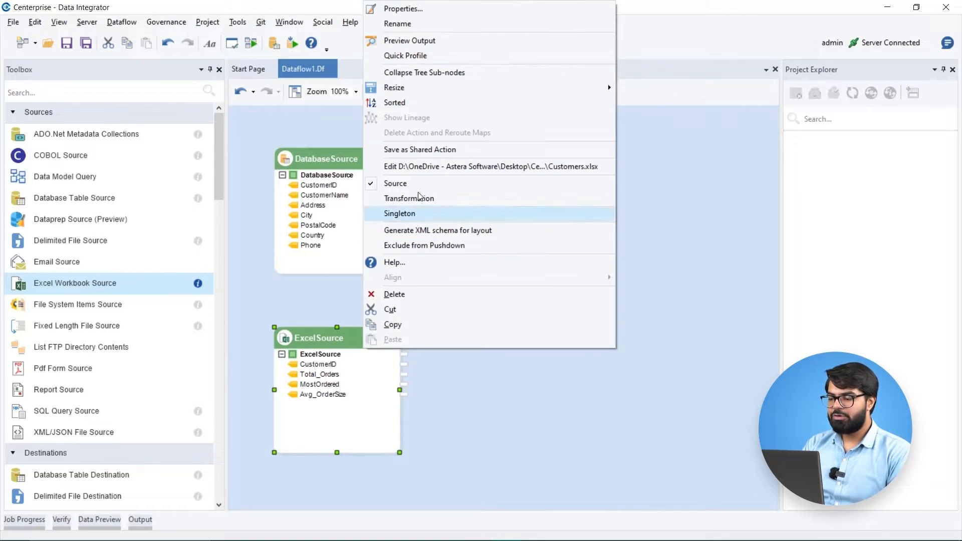
pyautogui.click(410, 41)
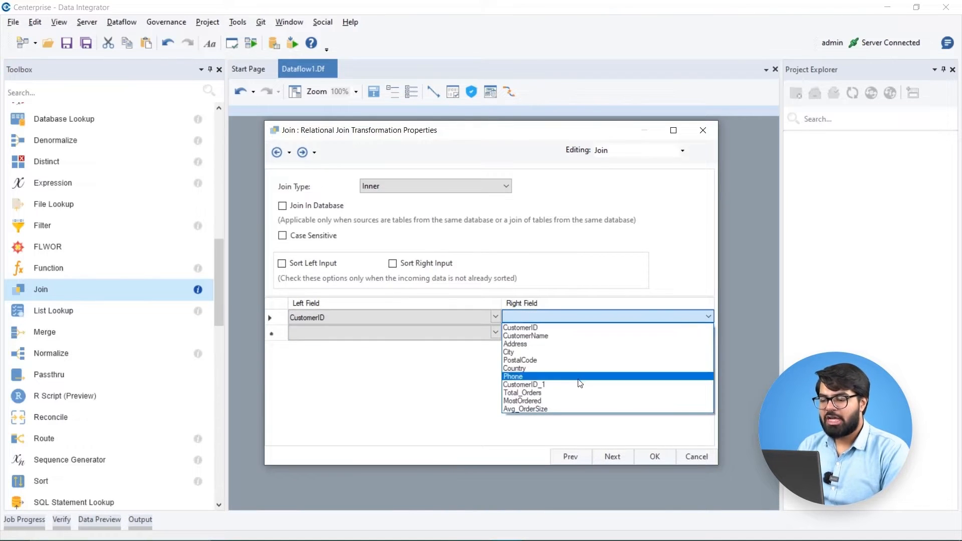
# - Join CustomerID to CustomerID_1 with the inputs sorted, and confirm
pyautogui.click(525, 385)
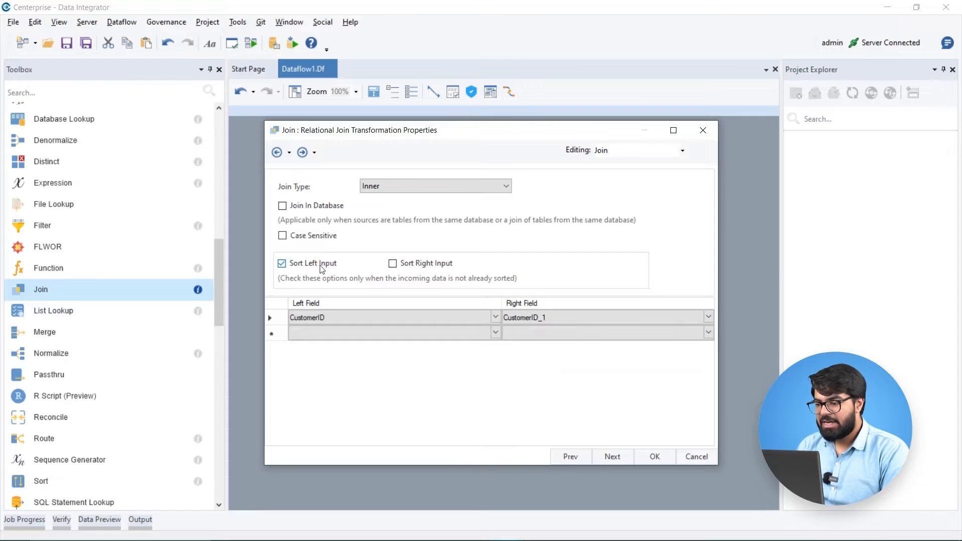
pyautogui.click(393, 263)
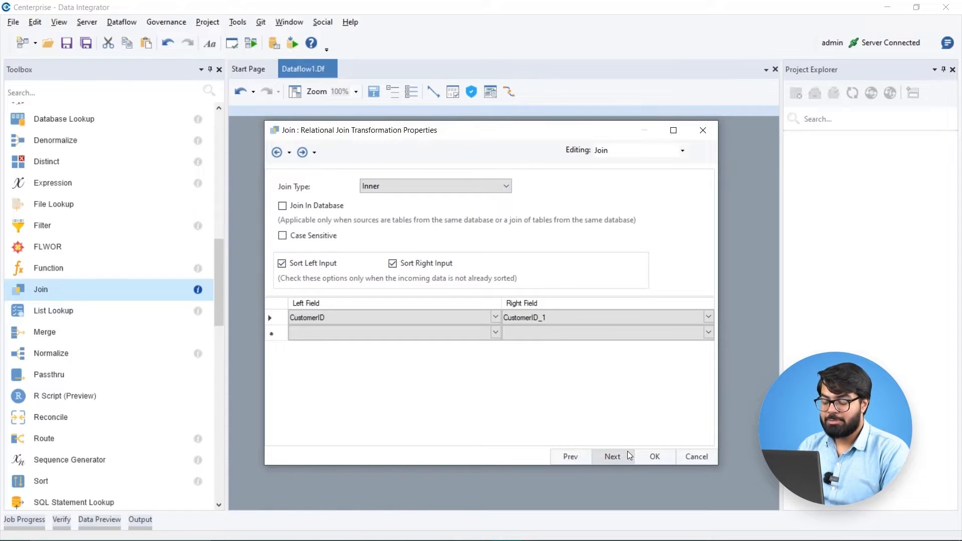
pyautogui.click(654, 457)
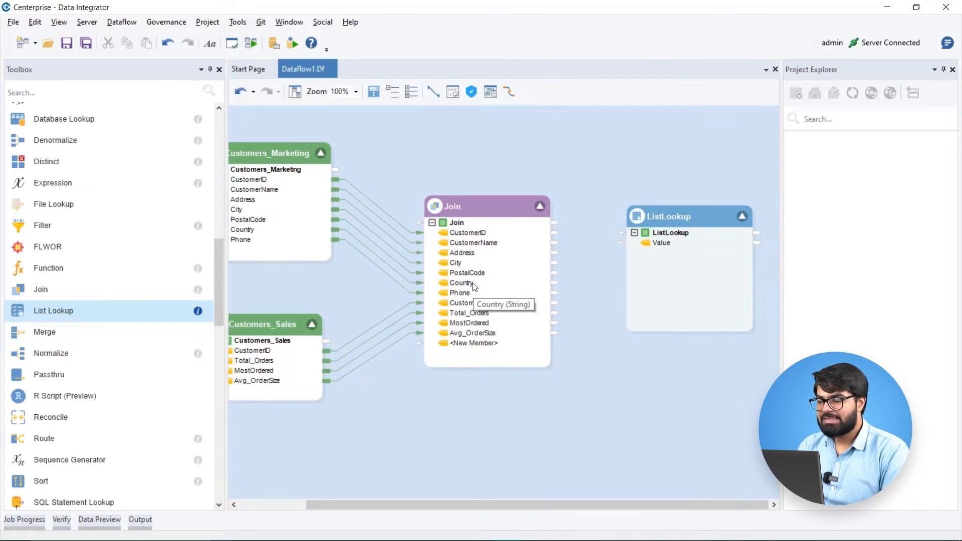
# - Enter 'Ca' in the List Lookup and add Route rule 'Argentina' with Country = "AR"
pyautogui.doubleClick(663, 216)
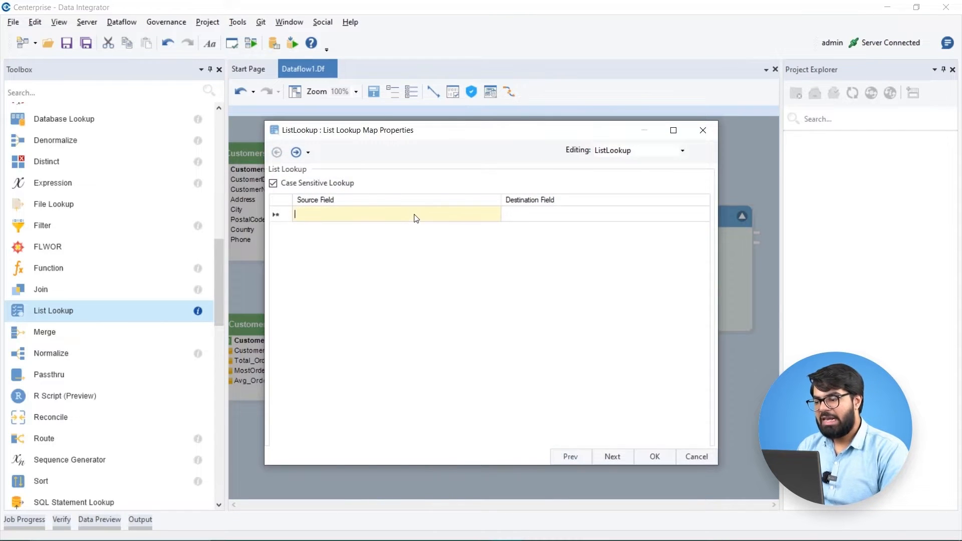
pyautogui.write('Ca')
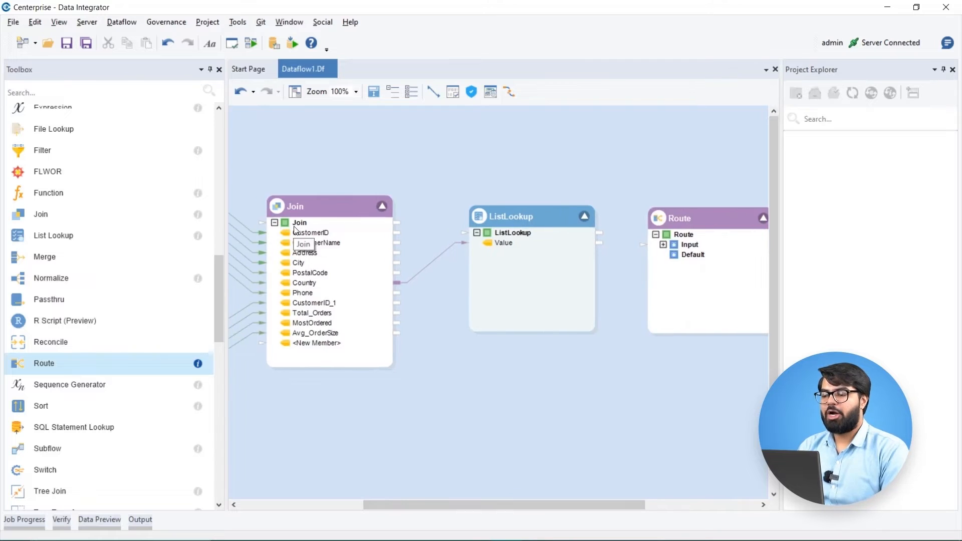
pyautogui.doubleClick(678, 219)
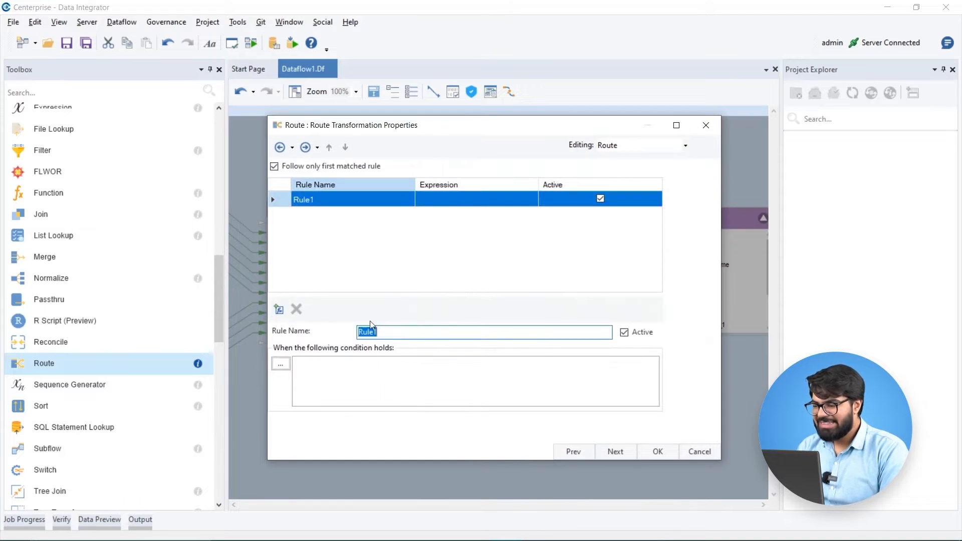
pyautogui.write('Argentina')
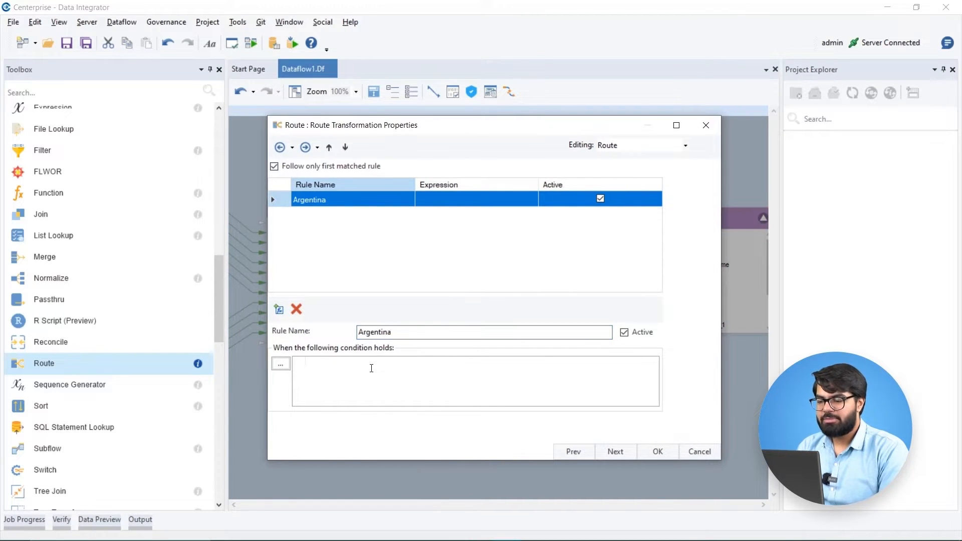
pyautogui.write('Country = "AR')
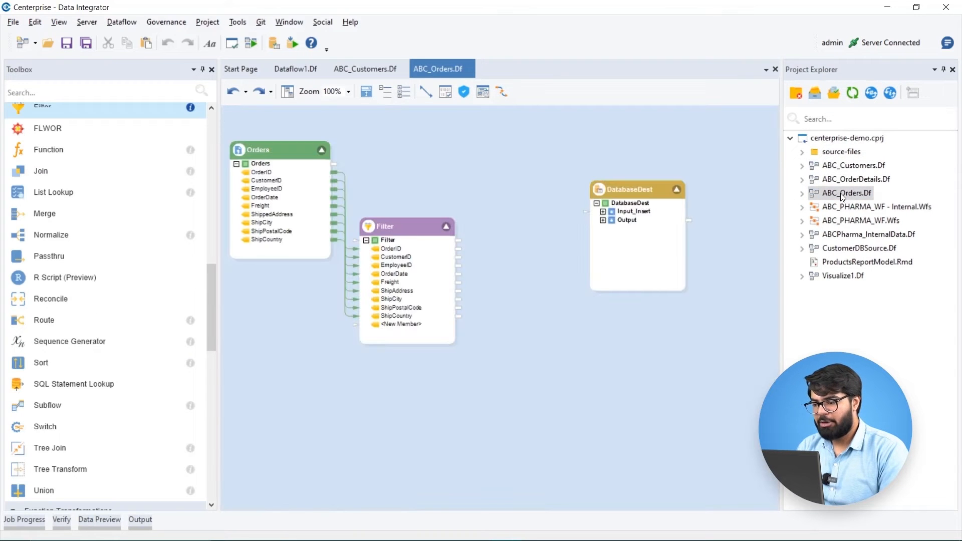
# - Review the Orders source and filter expression, then add a Round(Real number) function
pyautogui.doubleClick(255, 150)
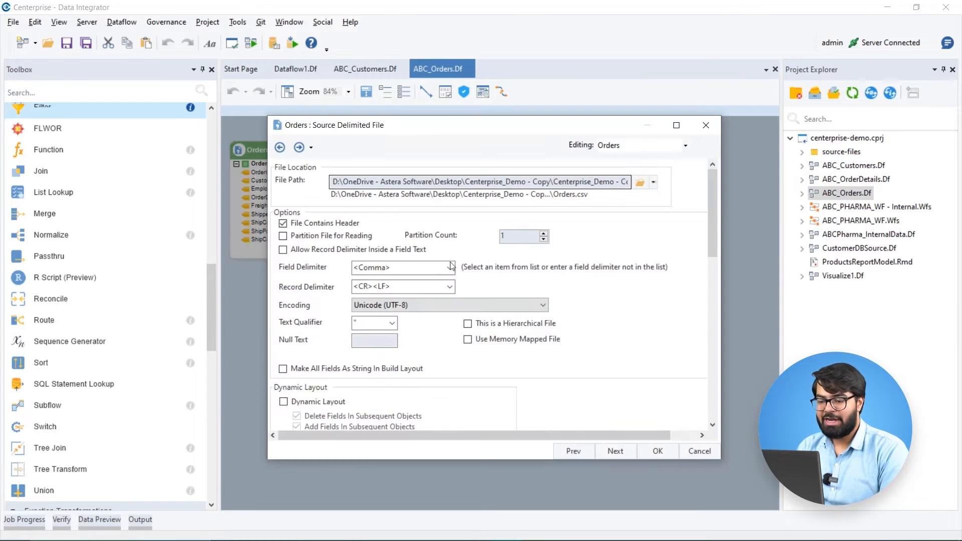
pyautogui.click(616, 451)
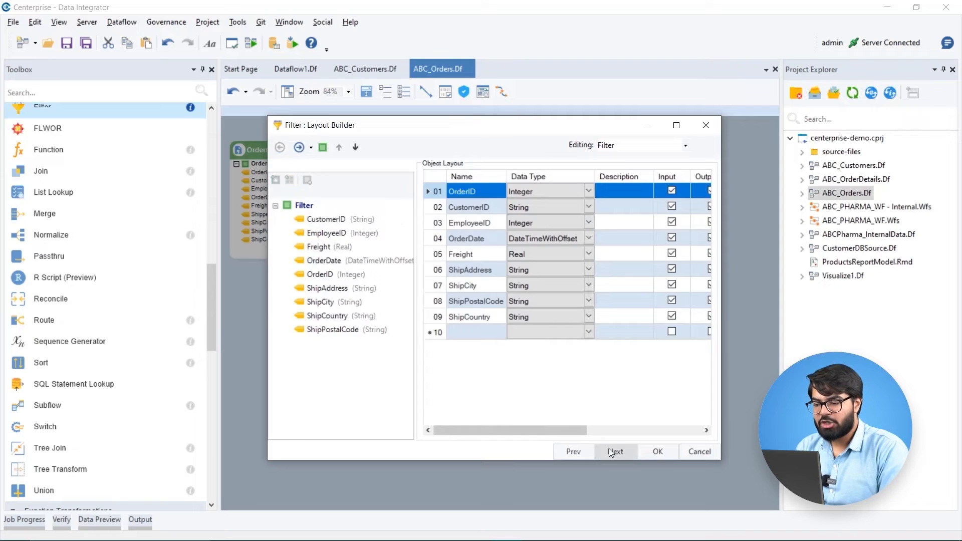
pyautogui.click(615, 451)
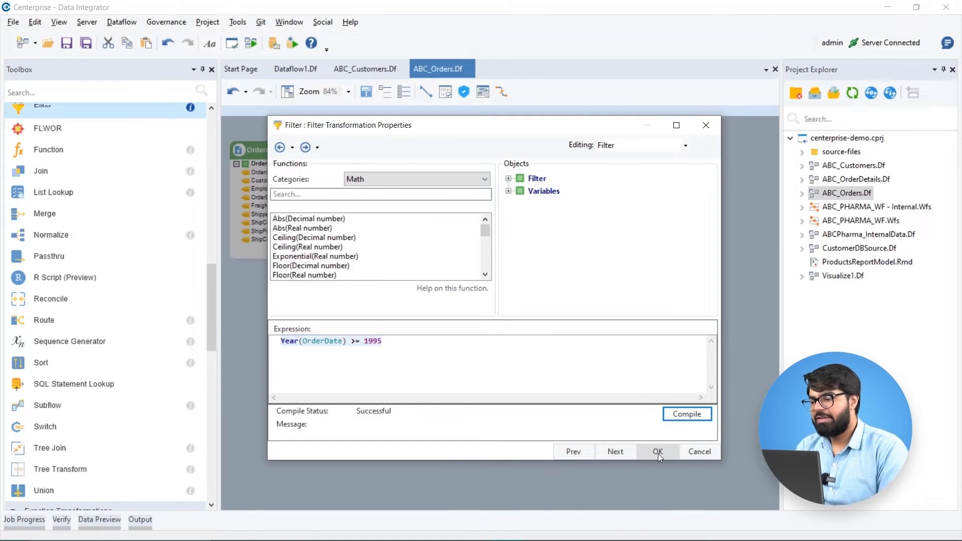
pyautogui.click(657, 452)
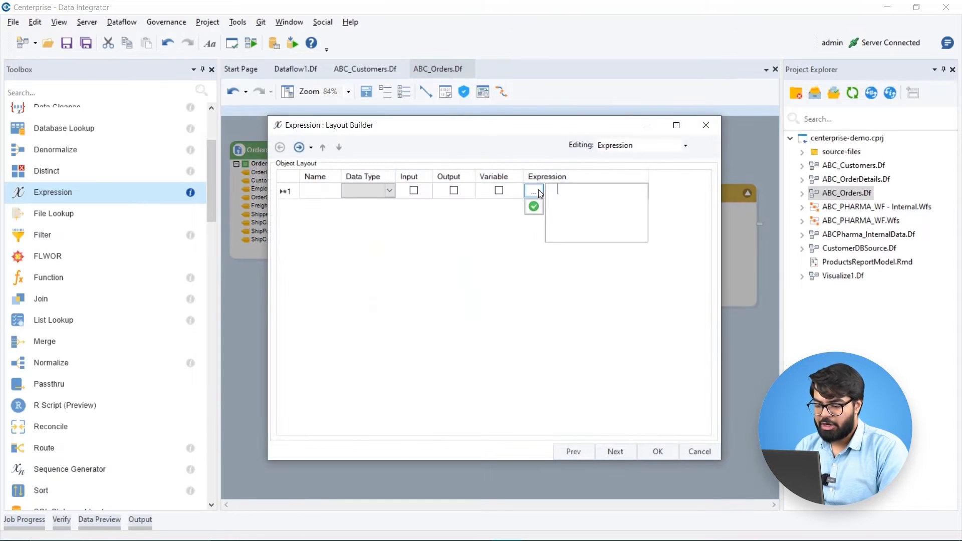
pyautogui.click(533, 190)
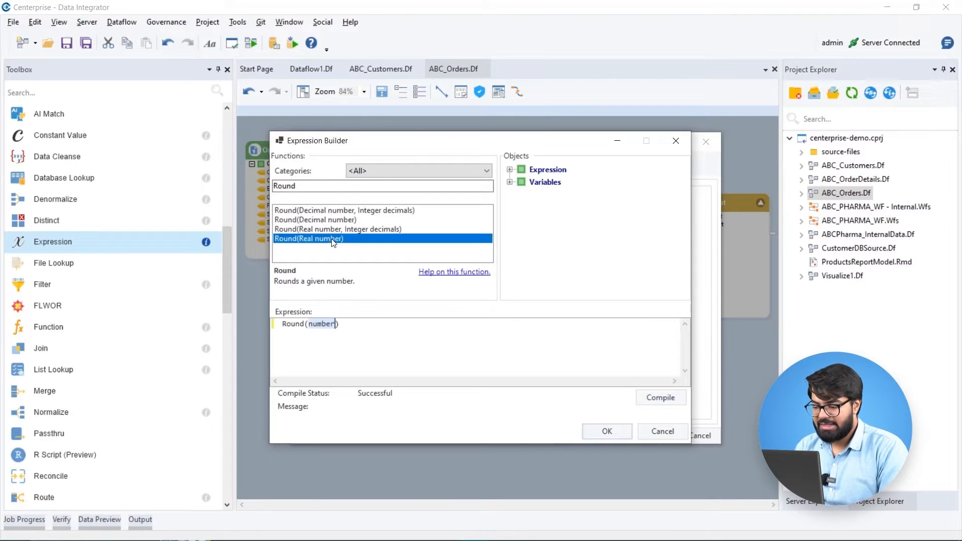
pyautogui.click(606, 431)
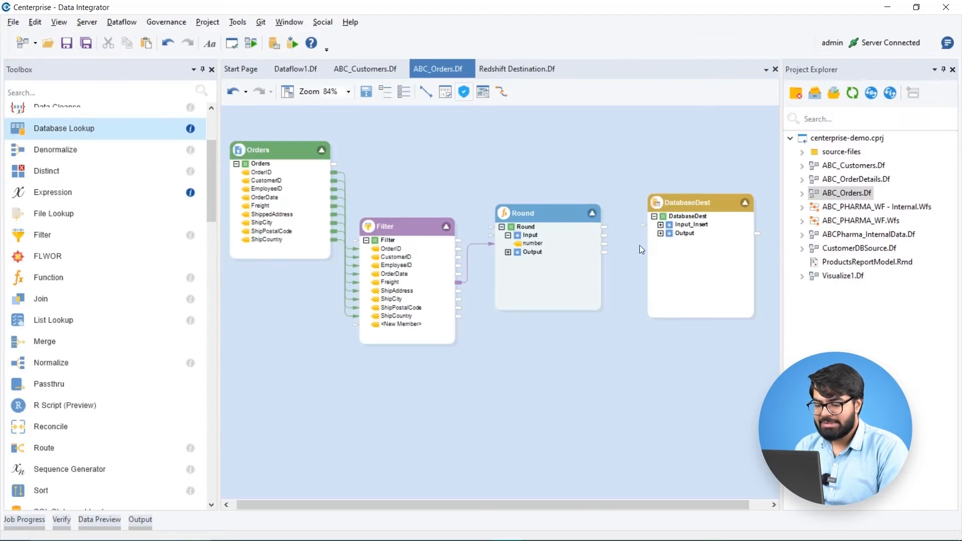
# - Open the ABCPharma_InternalData dataflow from the Project Explorer
pyautogui.doubleClick(680, 203)
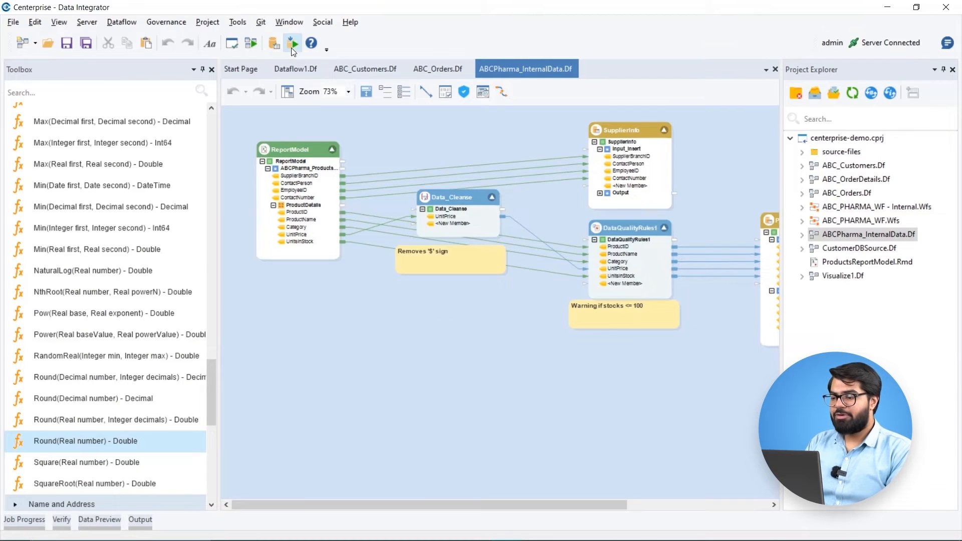
pyautogui.moveTo(291, 43)
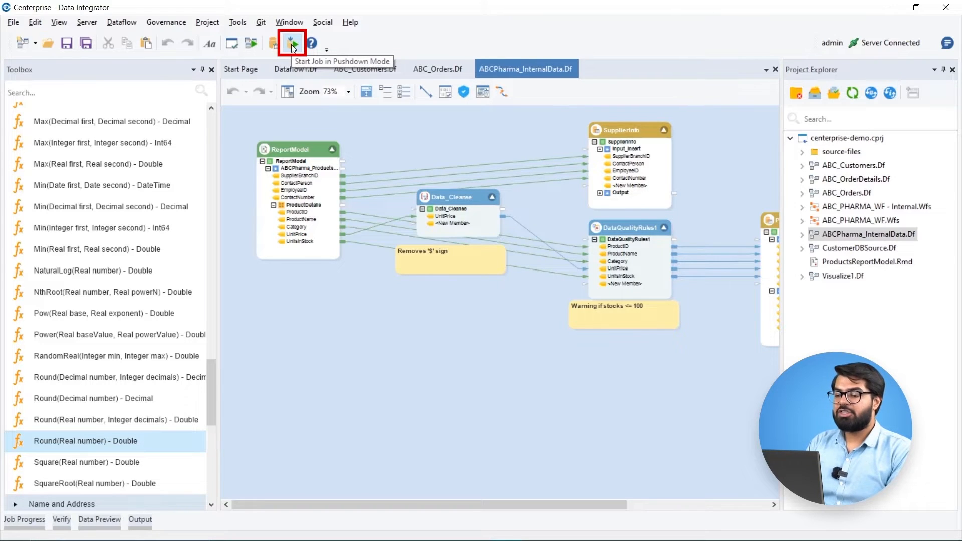
pyautogui.moveTo(333, 114)
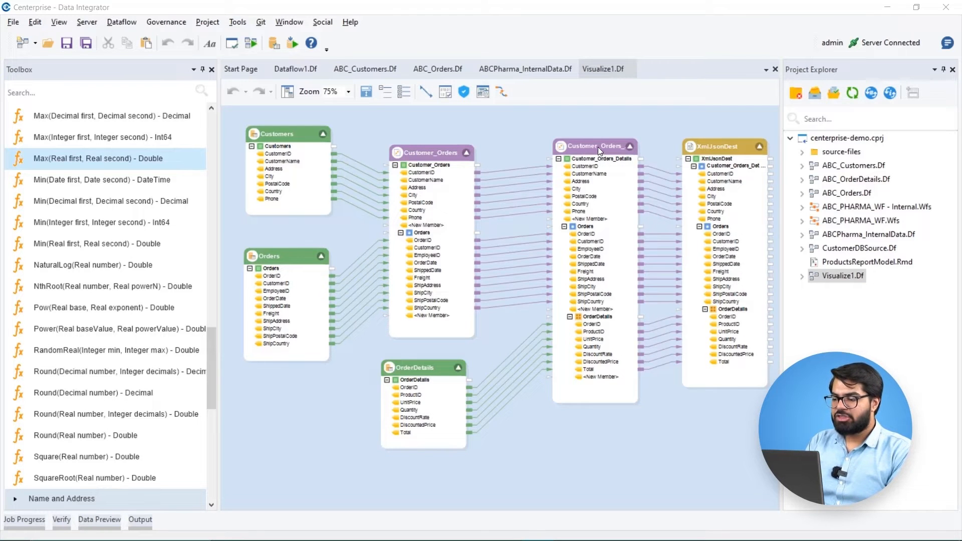
# - Review the Customer_Orders join layout with Orders fields, then return to ABCPharma_InternalData
pyautogui.doubleClick(593, 146)
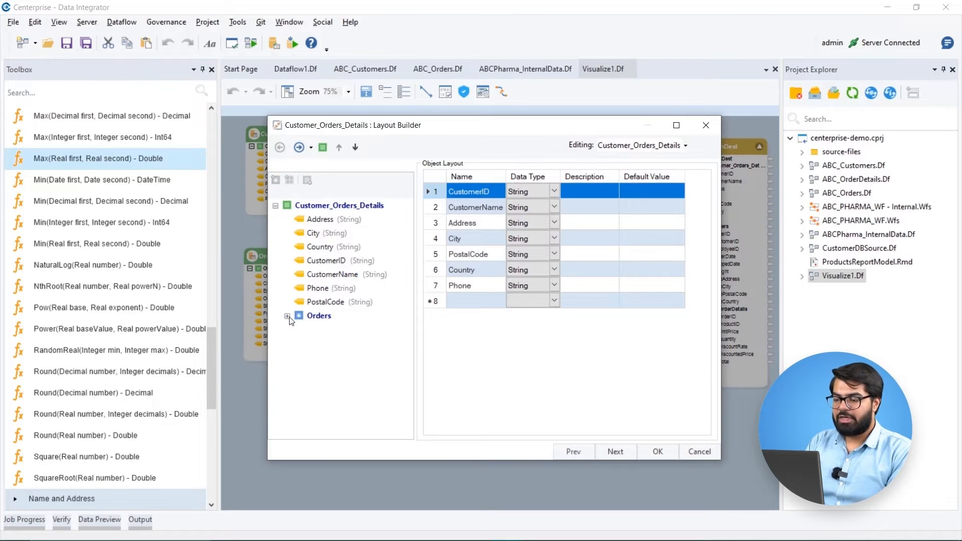
pyautogui.click(291, 315)
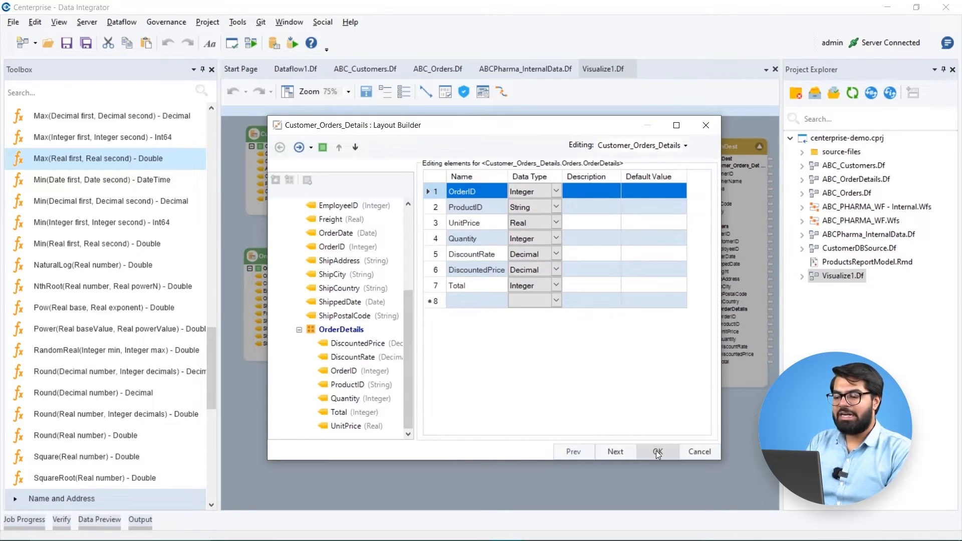
pyautogui.click(657, 452)
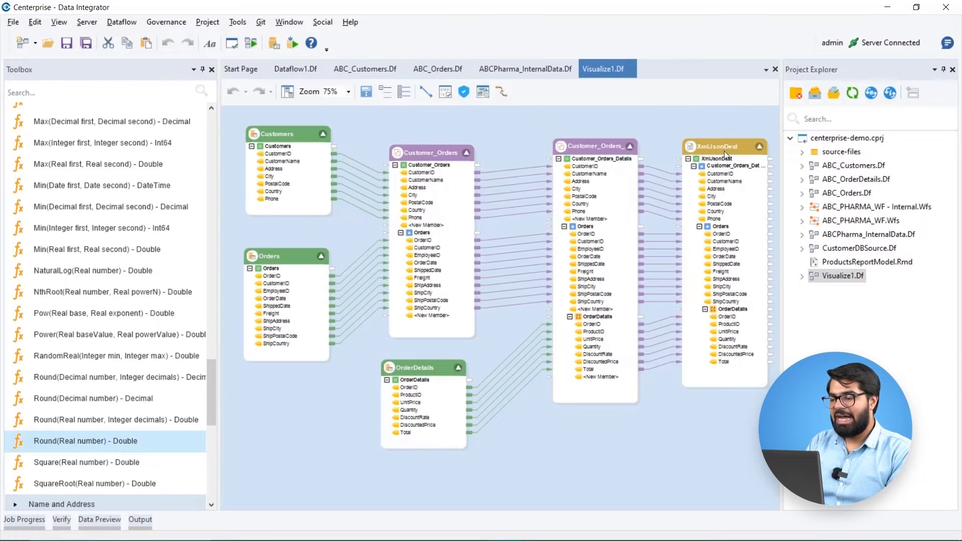
pyautogui.click(525, 68)
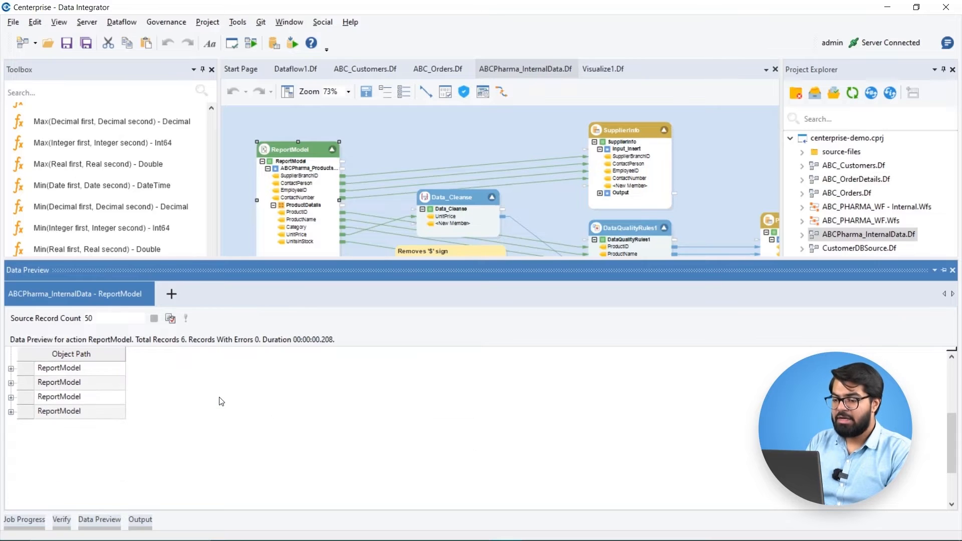
# - Expand the first ReportModel preview record to see its ABCPharma_Products supplier details
pyautogui.click(11, 368)
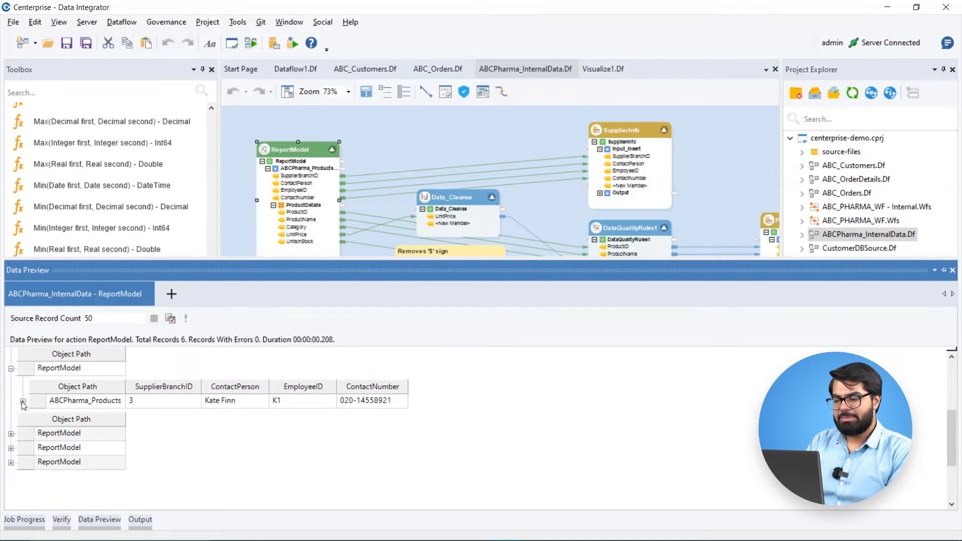
pyautogui.click(24, 404)
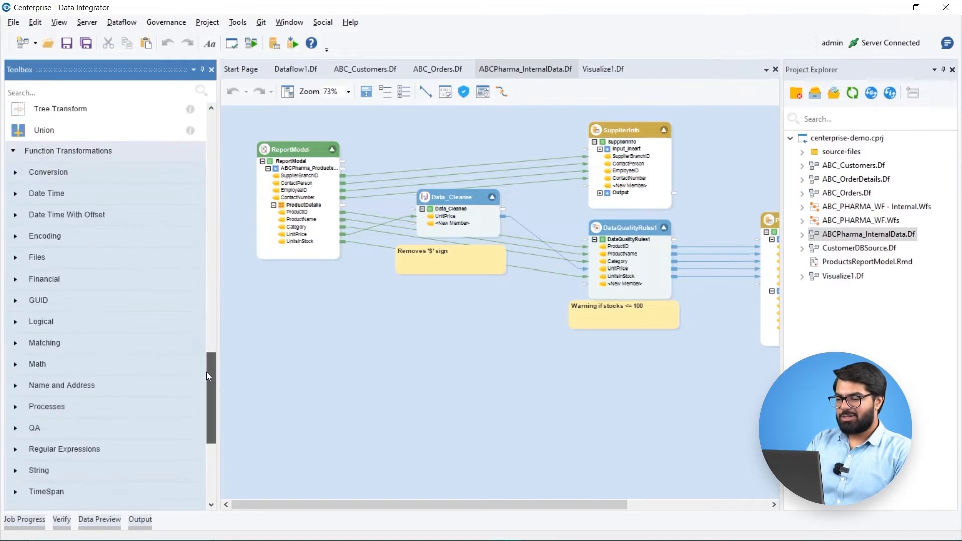
pyautogui.scroll(-3)
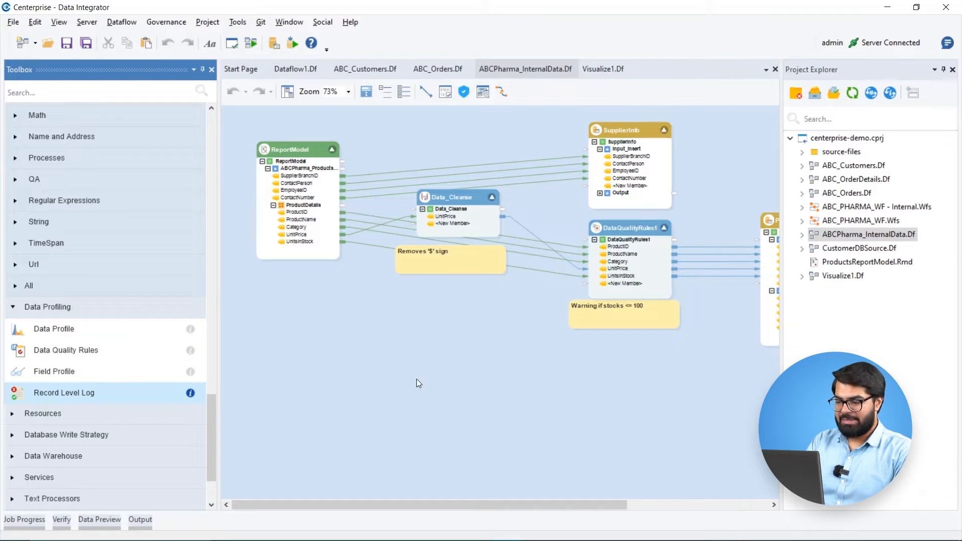
pyautogui.rightClick(450, 197)
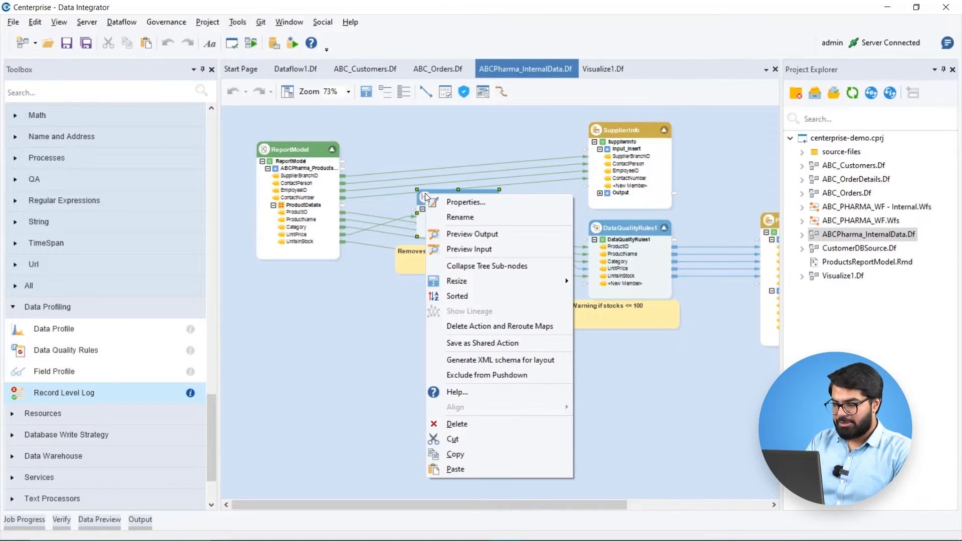
pyautogui.click(466, 202)
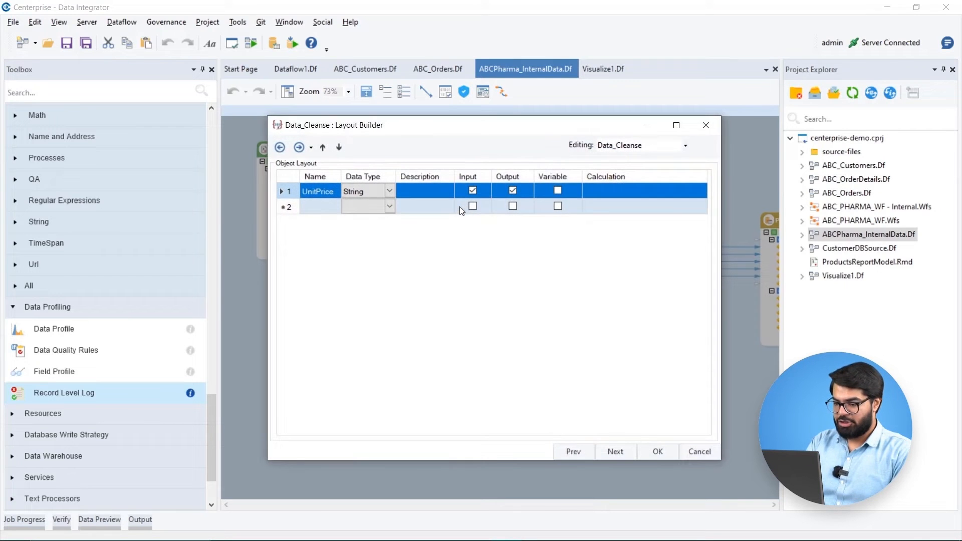
pyautogui.click(615, 452)
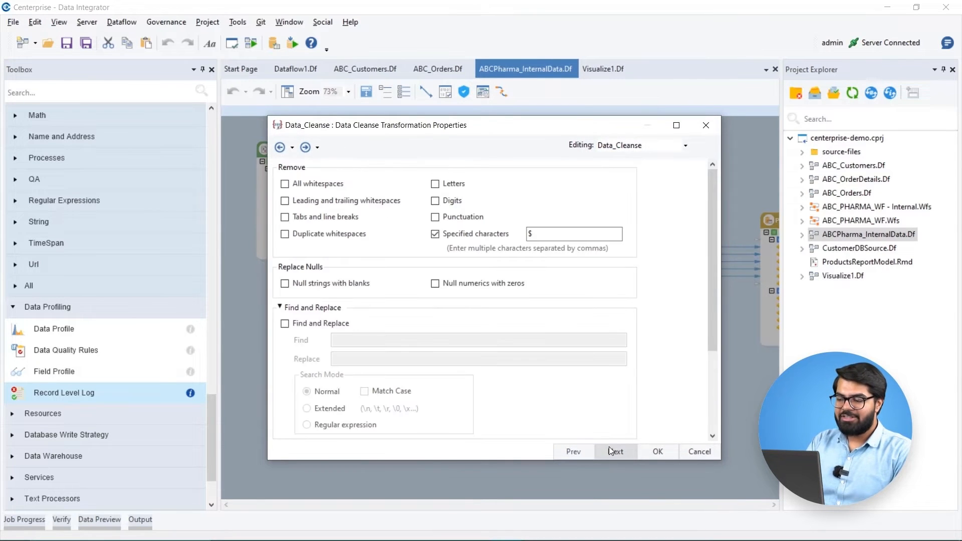
pyautogui.click(574, 234)
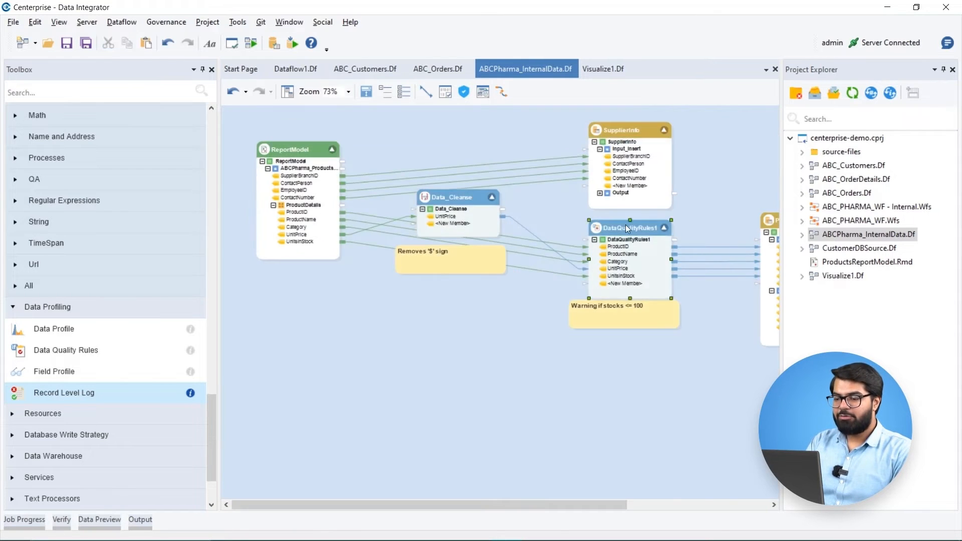
pyautogui.doubleClick(628, 227)
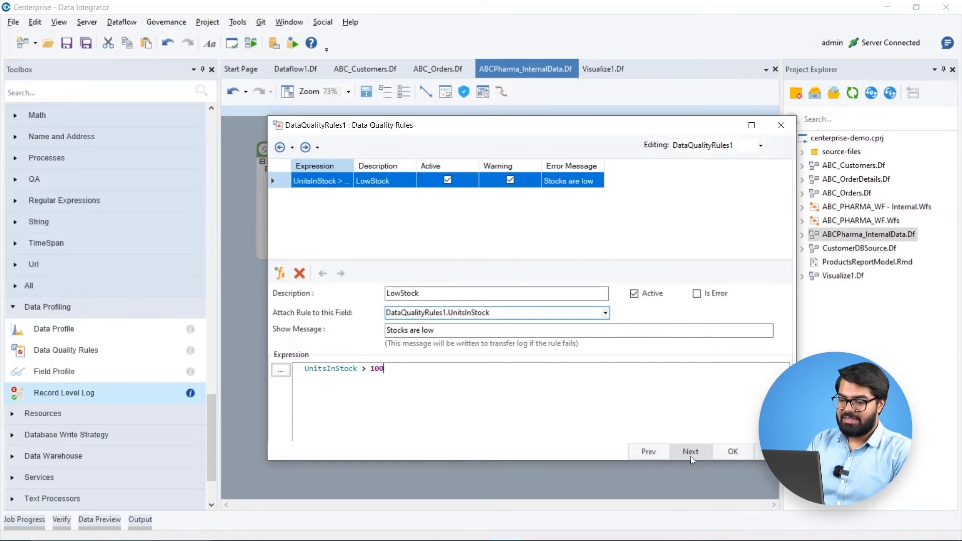
pyautogui.click(730, 451)
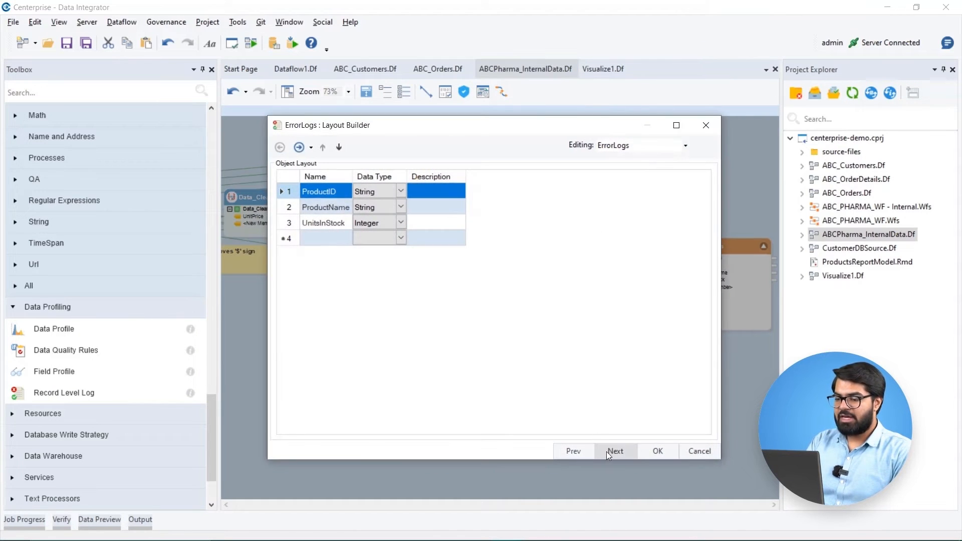
pyautogui.click(615, 451)
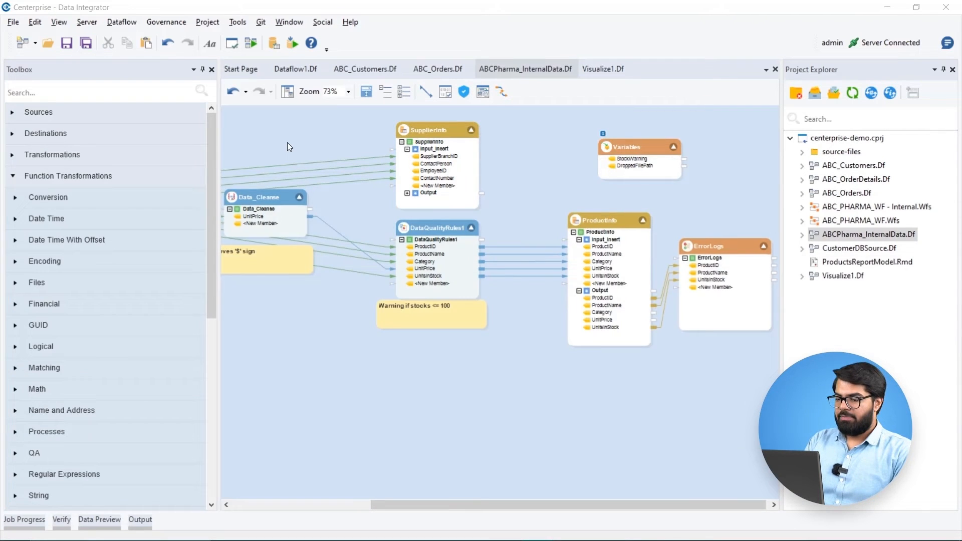
pyautogui.moveTo(22, 43)
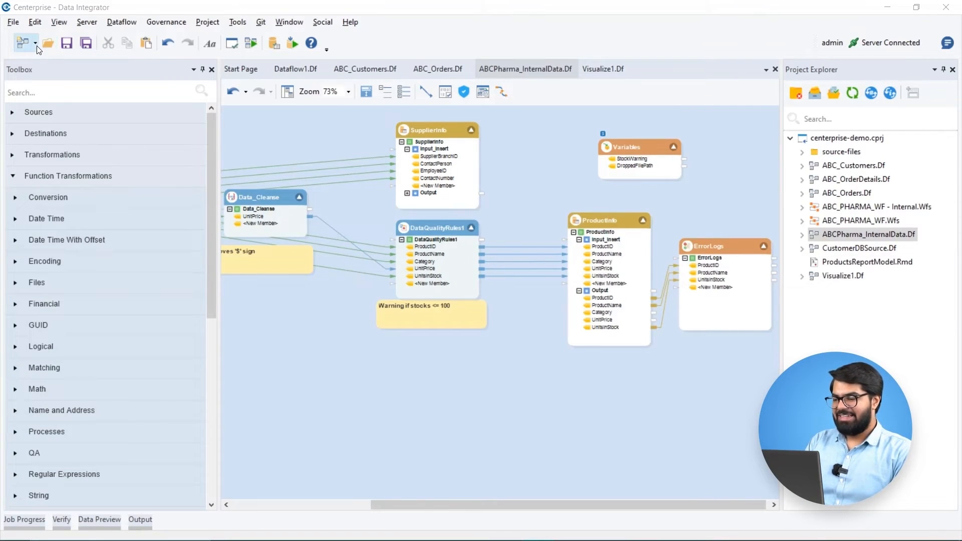
# - Create a new empty workflow and show its available tasks
pyautogui.click(22, 43)
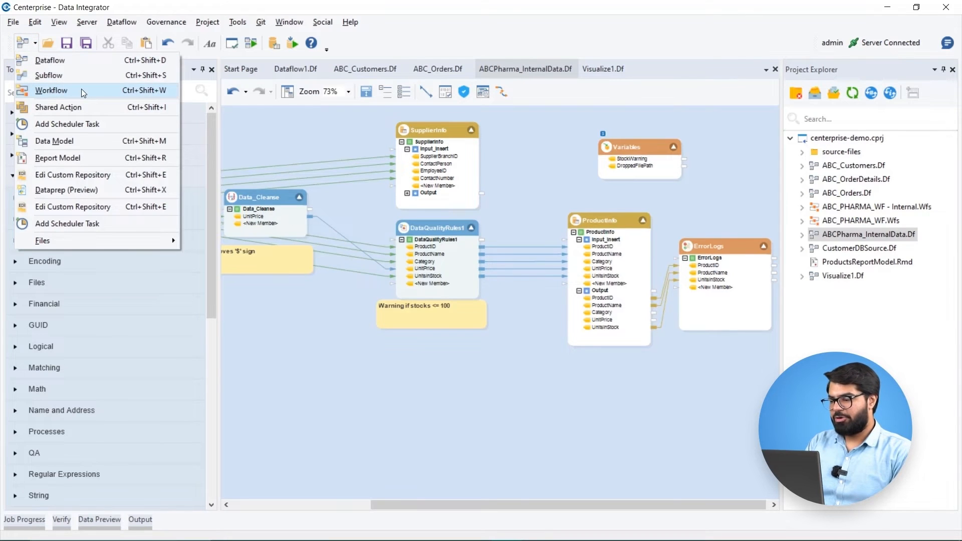
pyautogui.click(51, 91)
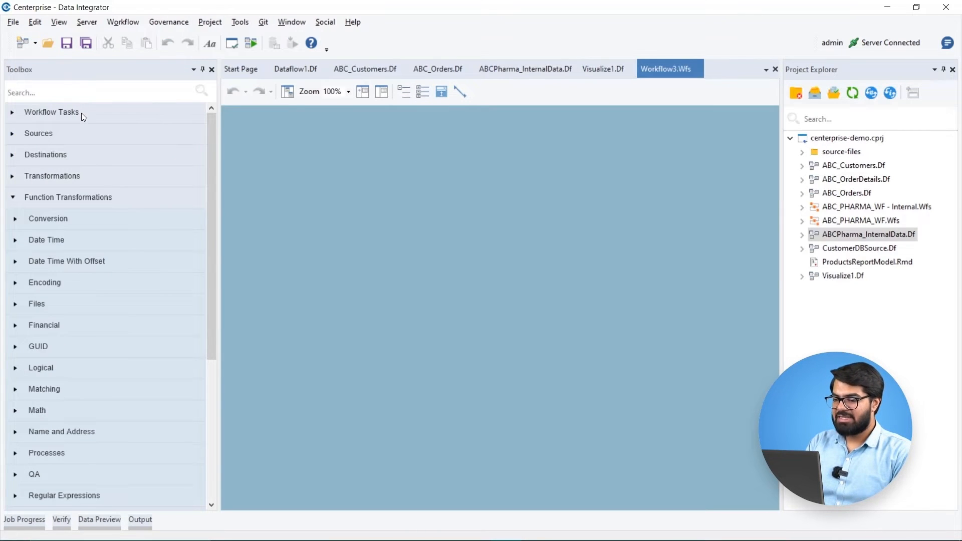
pyautogui.click(52, 112)
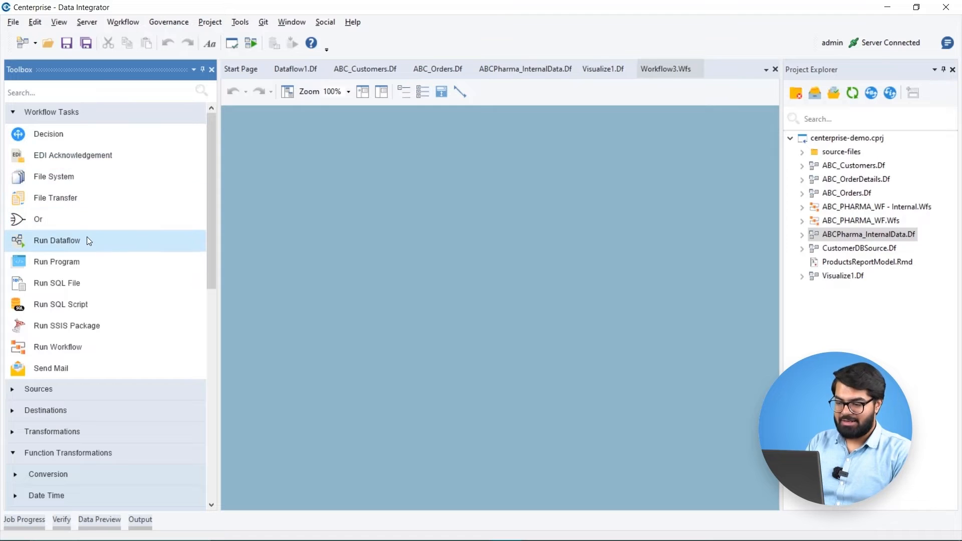
# - Add RunDataflow and SendMail tasks, link them, and choose a run condition
pyautogui.moveTo(57, 240); pyautogui.dragTo(405, 196)
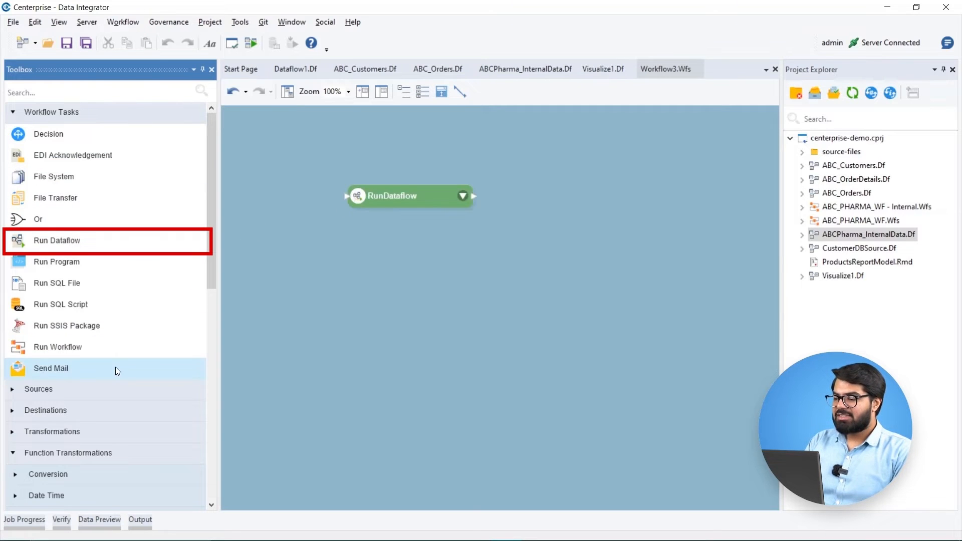
pyautogui.moveTo(52, 369); pyautogui.dragTo(617, 205)
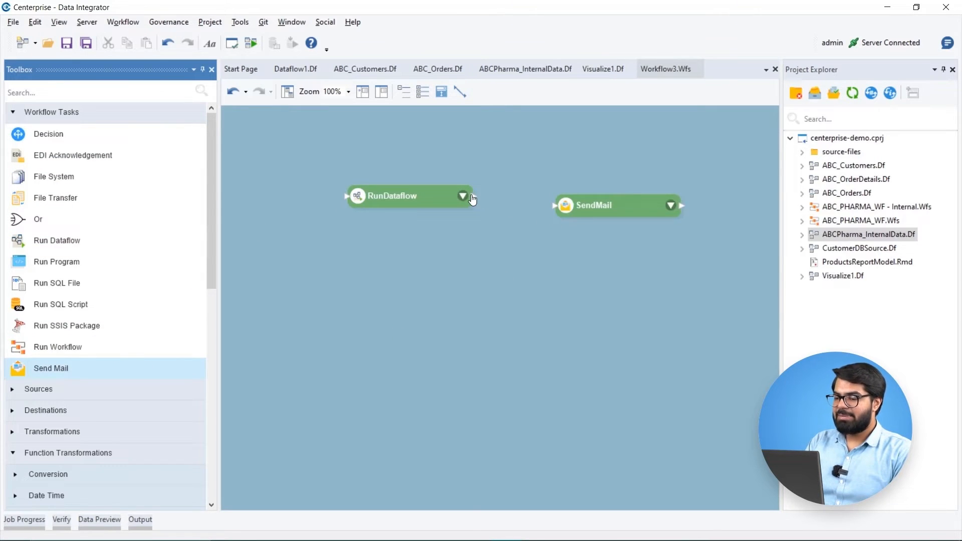
pyautogui.moveTo(465, 197); pyautogui.dragTo(555, 205)
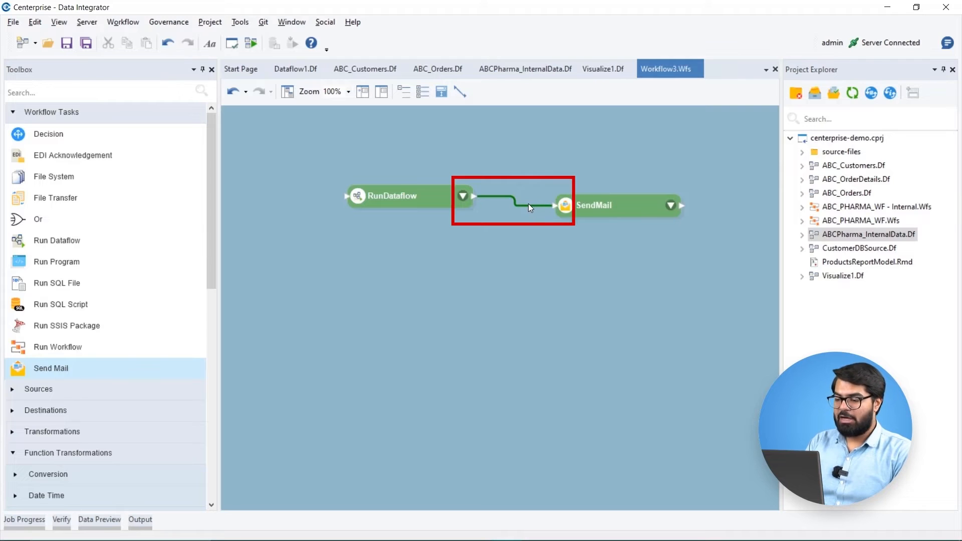
pyautogui.rightClick(530, 207)
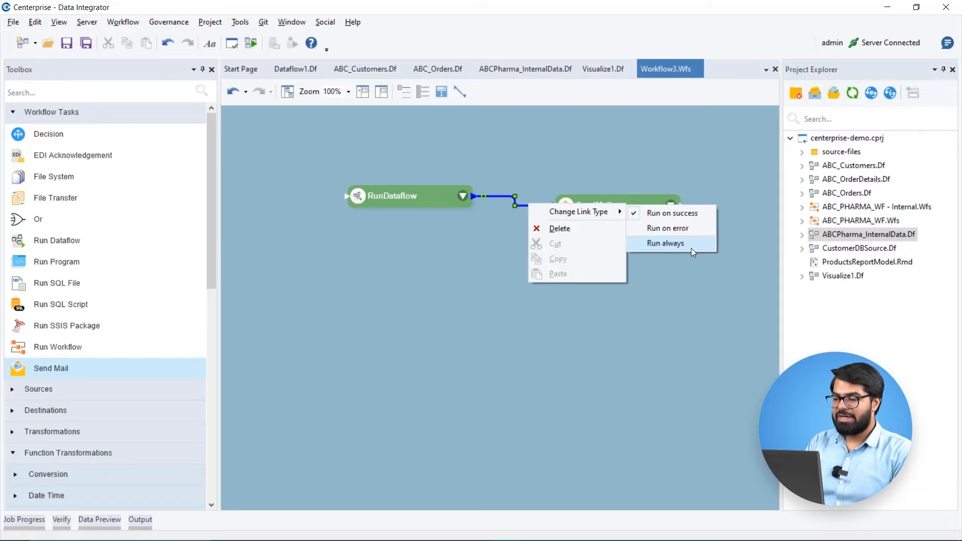
pyautogui.click(664, 244)
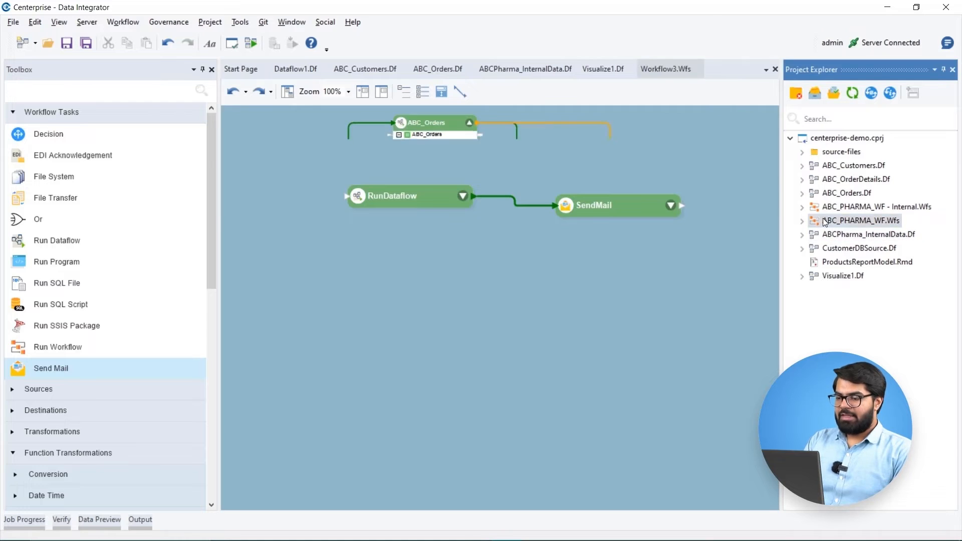
# - Open ABC_PHARMA_WF and review its error Send Mail settings
pyautogui.doubleClick(862, 221)
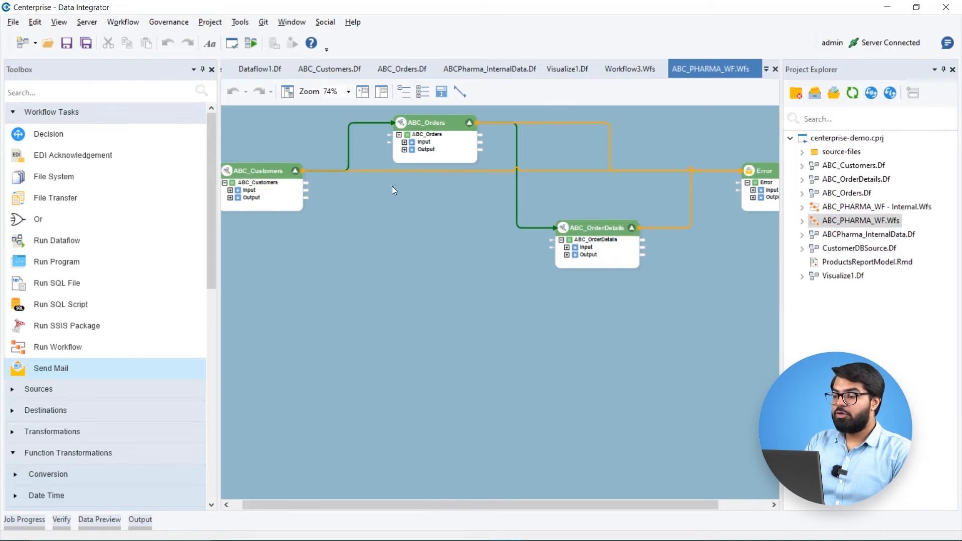
pyautogui.moveTo(331, 193)
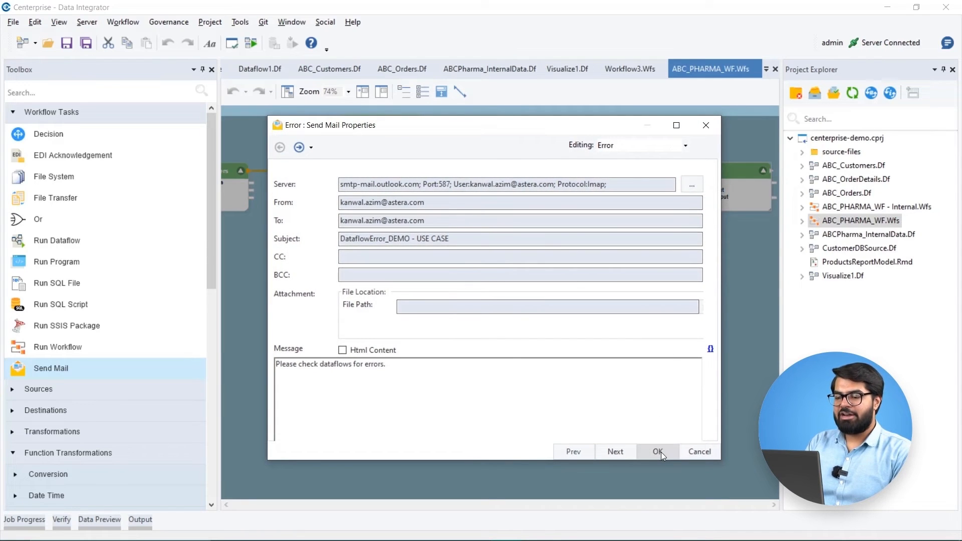
pyautogui.click(658, 452)
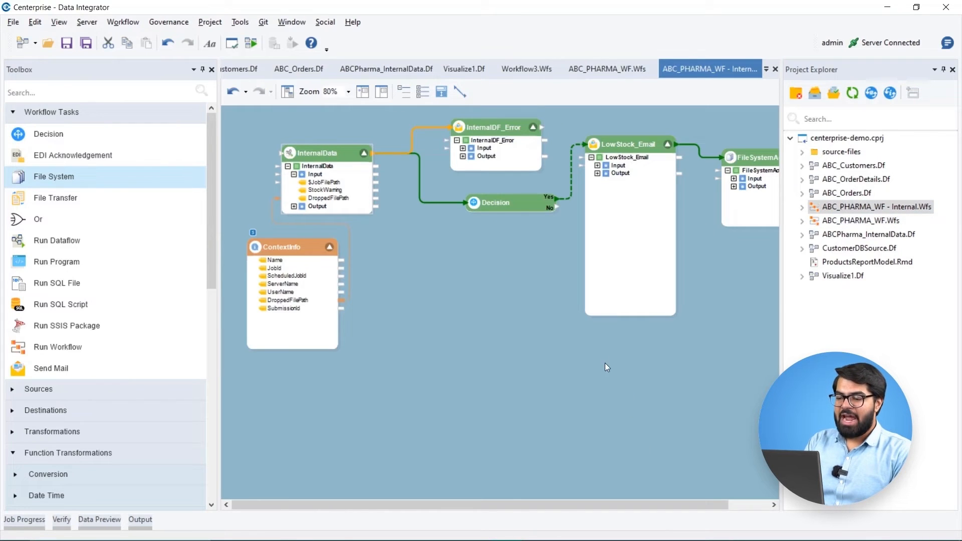
pyautogui.doubleClick(496, 202)
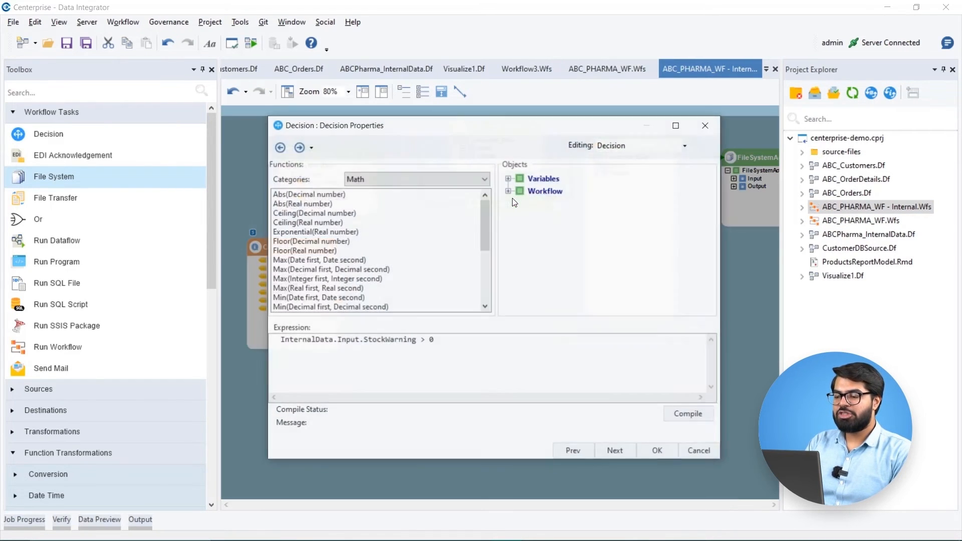
pyautogui.click(689, 414)
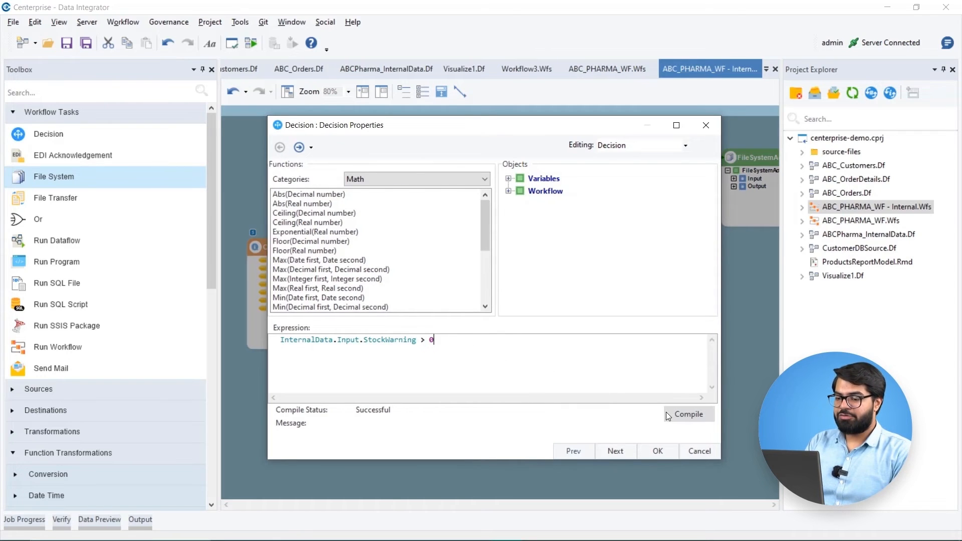
pyautogui.click(657, 451)
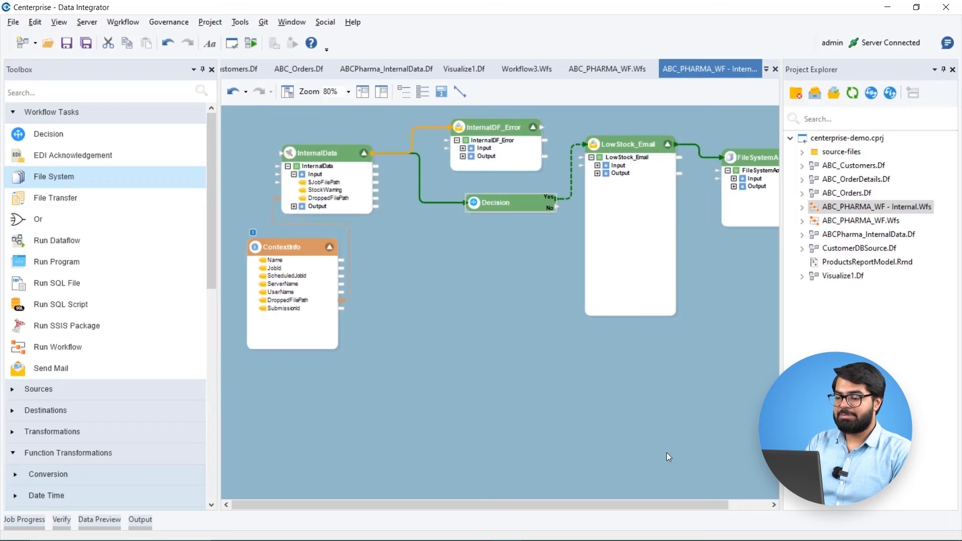
pyautogui.doubleClick(621, 145)
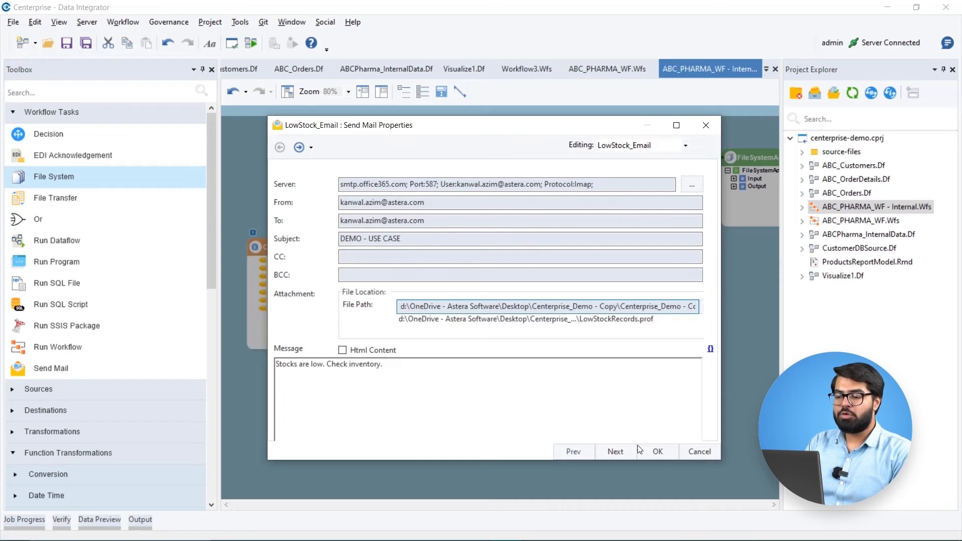
pyautogui.click(657, 452)
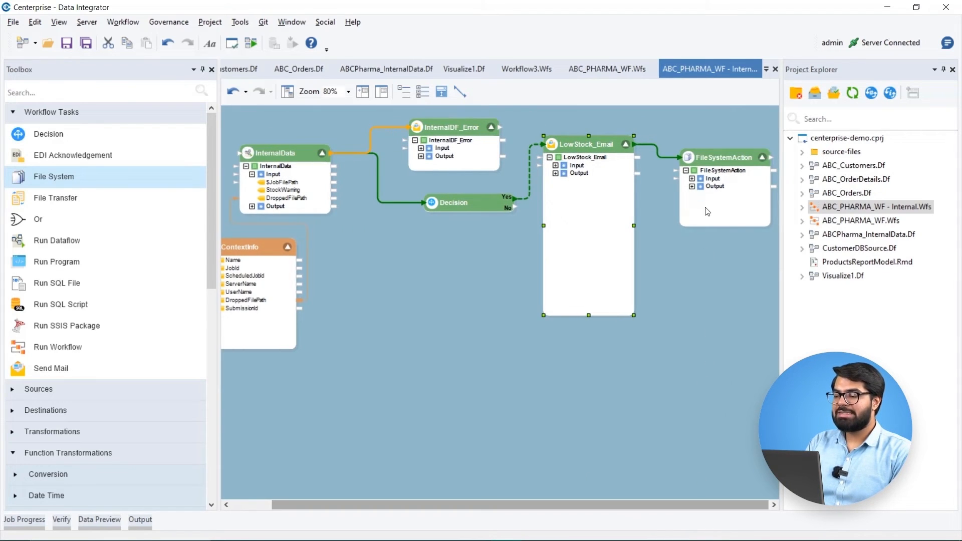
pyautogui.doubleClick(727, 157)
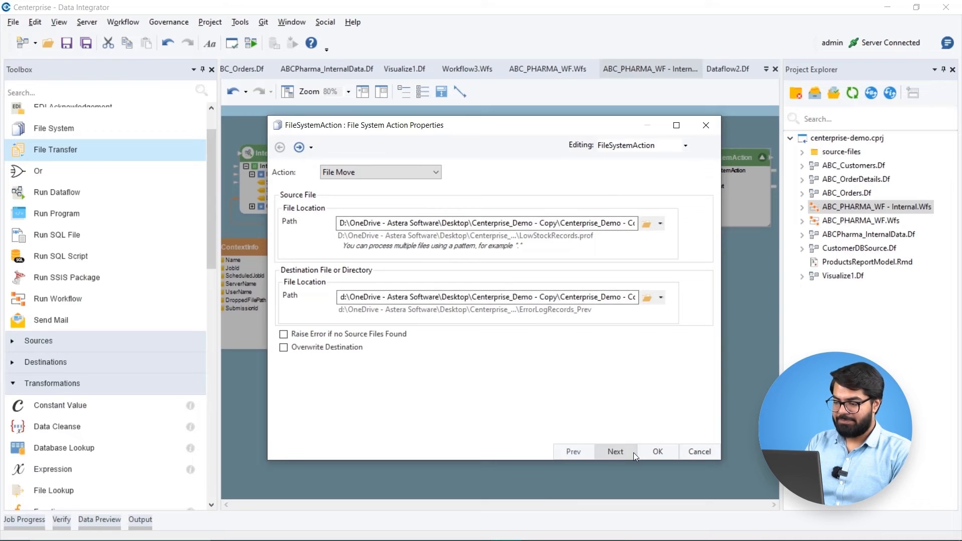
pyautogui.click(615, 451)
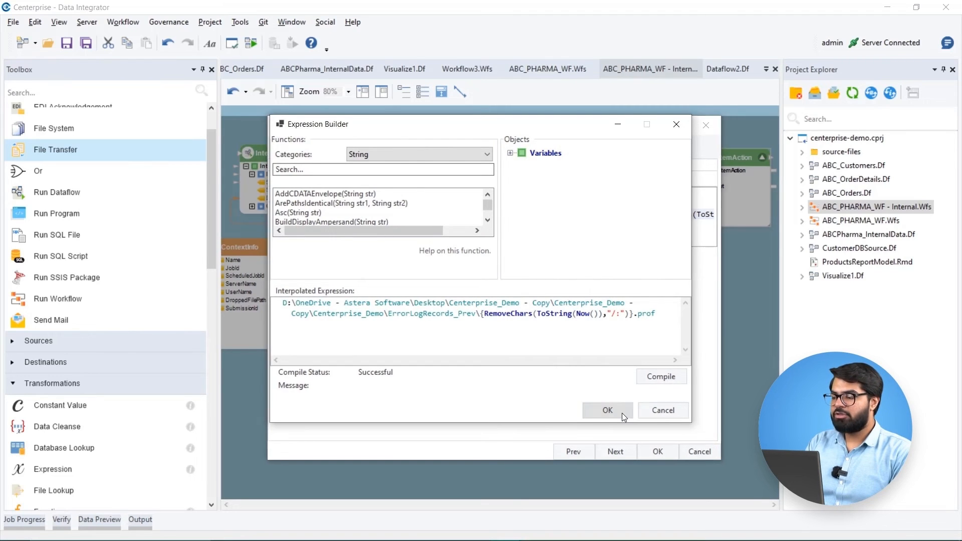
pyautogui.click(607, 410)
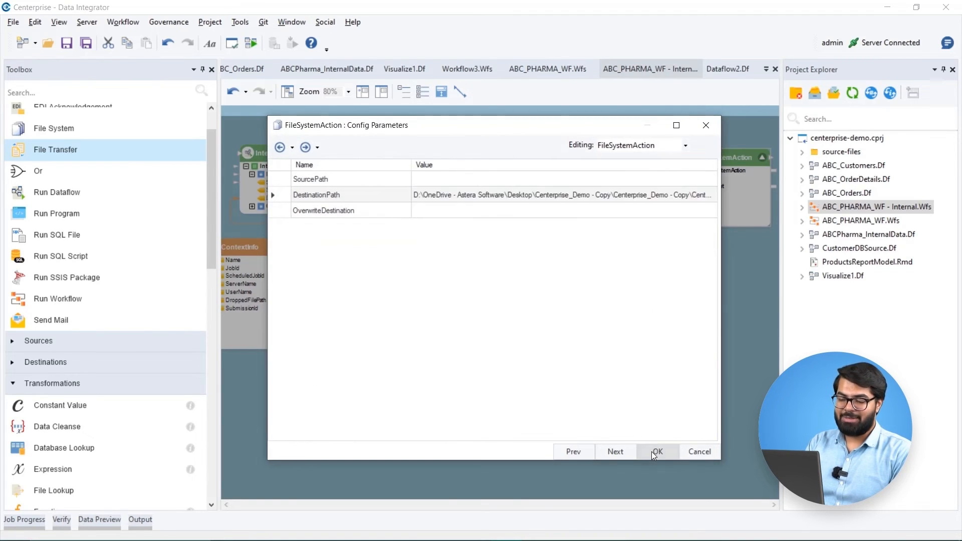
pyautogui.click(657, 452)
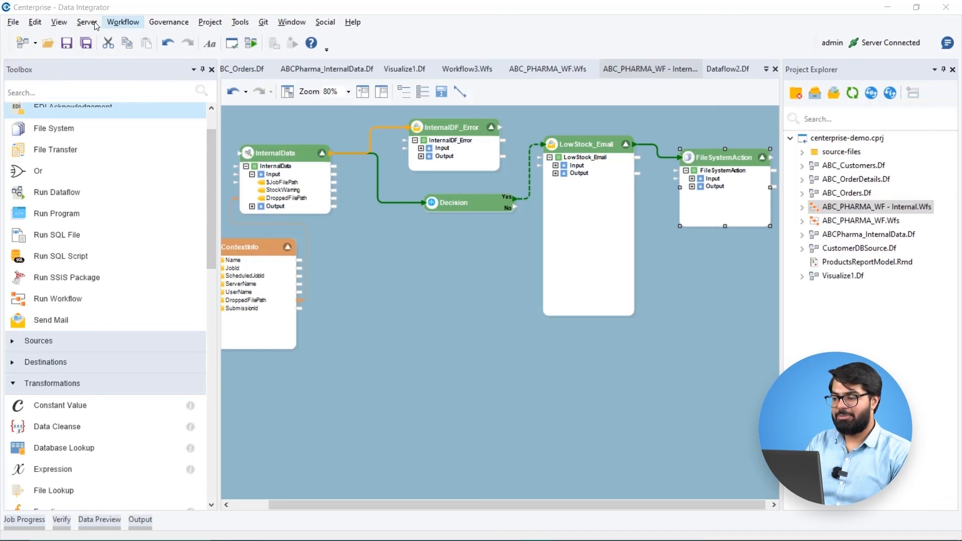
# - Keep the job schedule on When File is Dropped, then refresh Job Monitor for successful runs
pyautogui.click(87, 22)
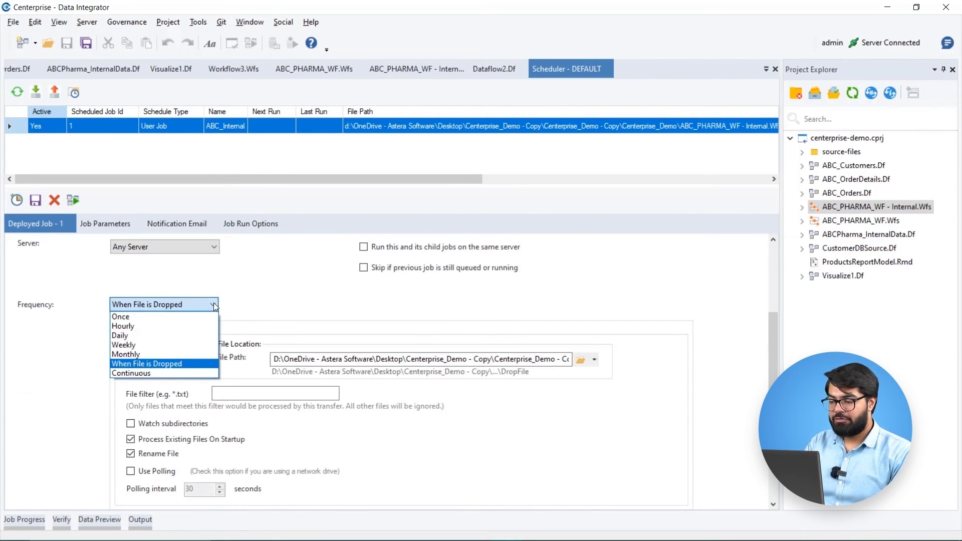
pyautogui.moveTo(191, 326)
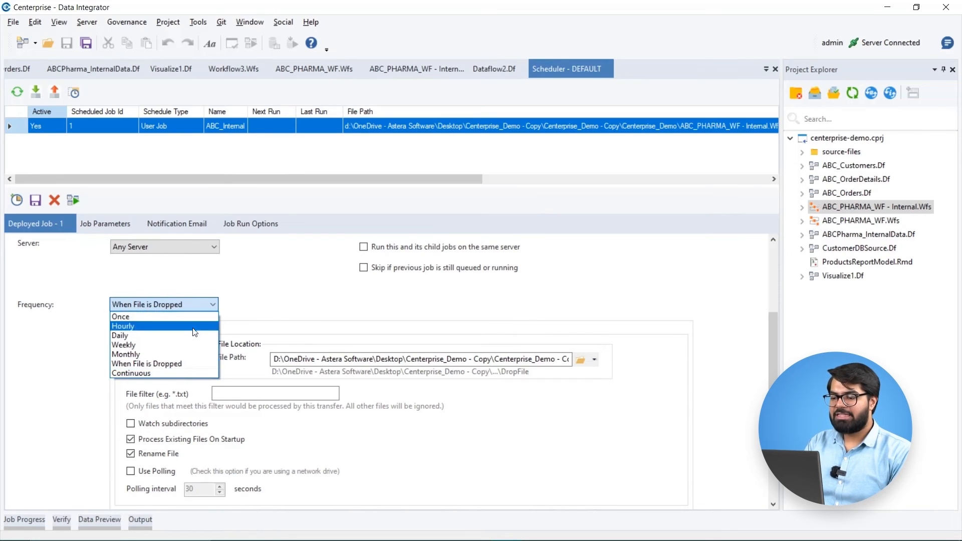
pyautogui.click(147, 363)
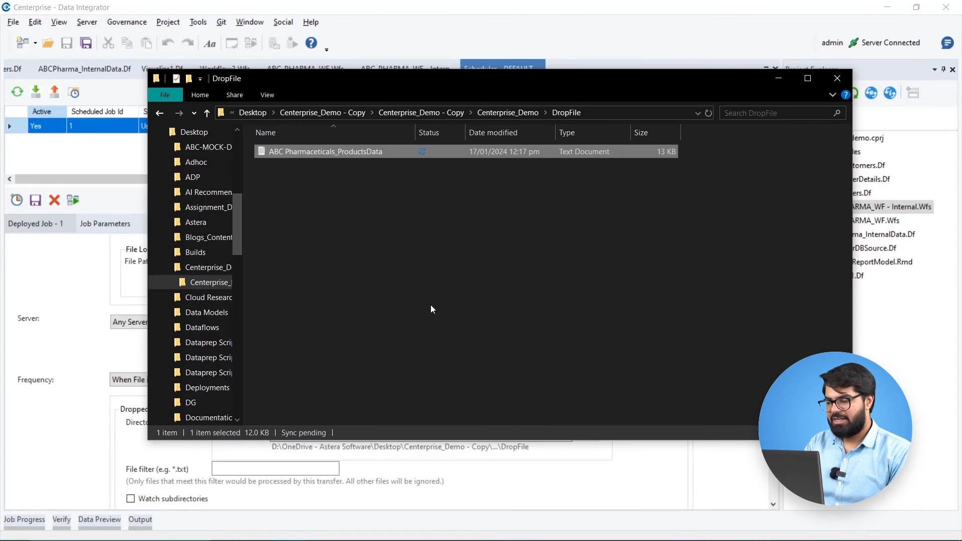
pyautogui.click(87, 23)
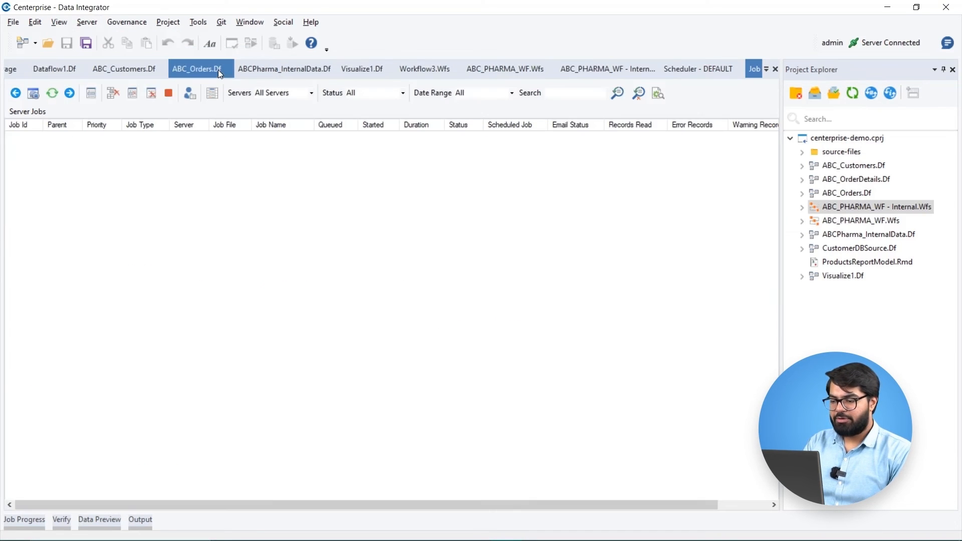
pyautogui.click(52, 92)
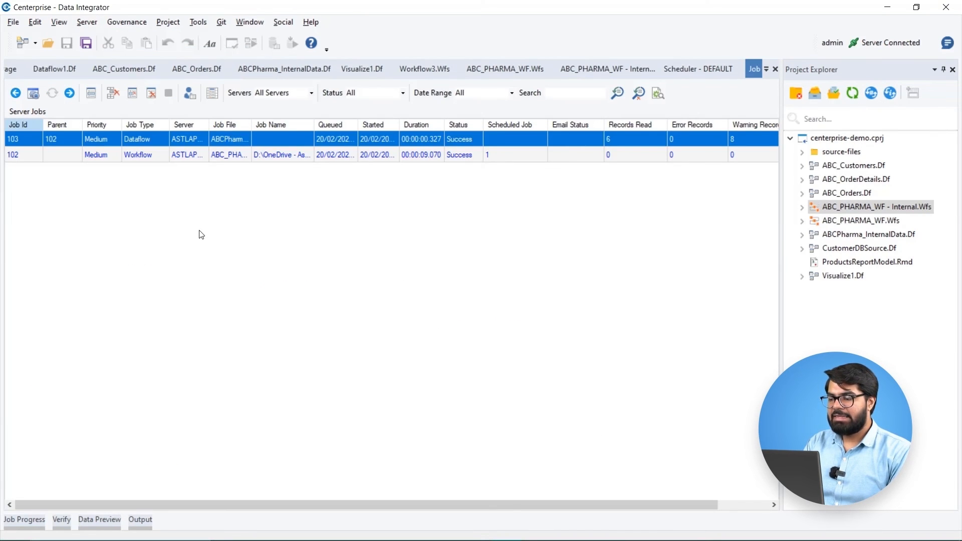